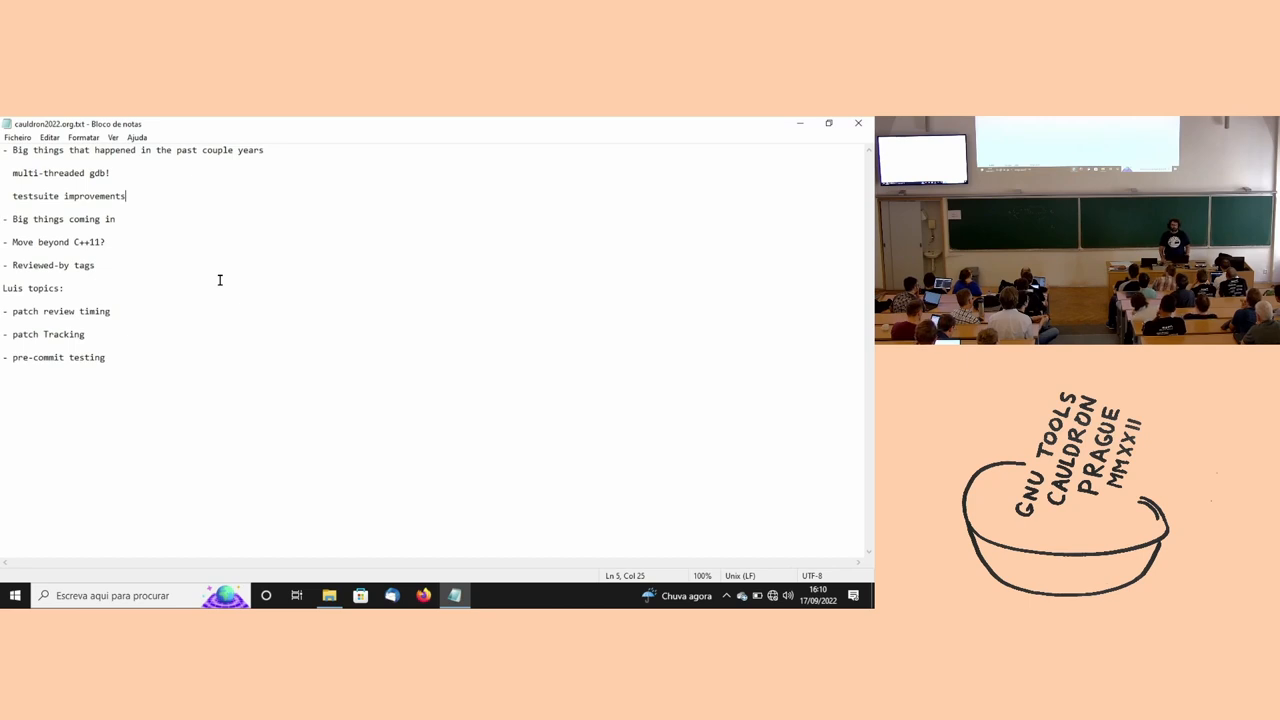
mouse_move(220, 254)
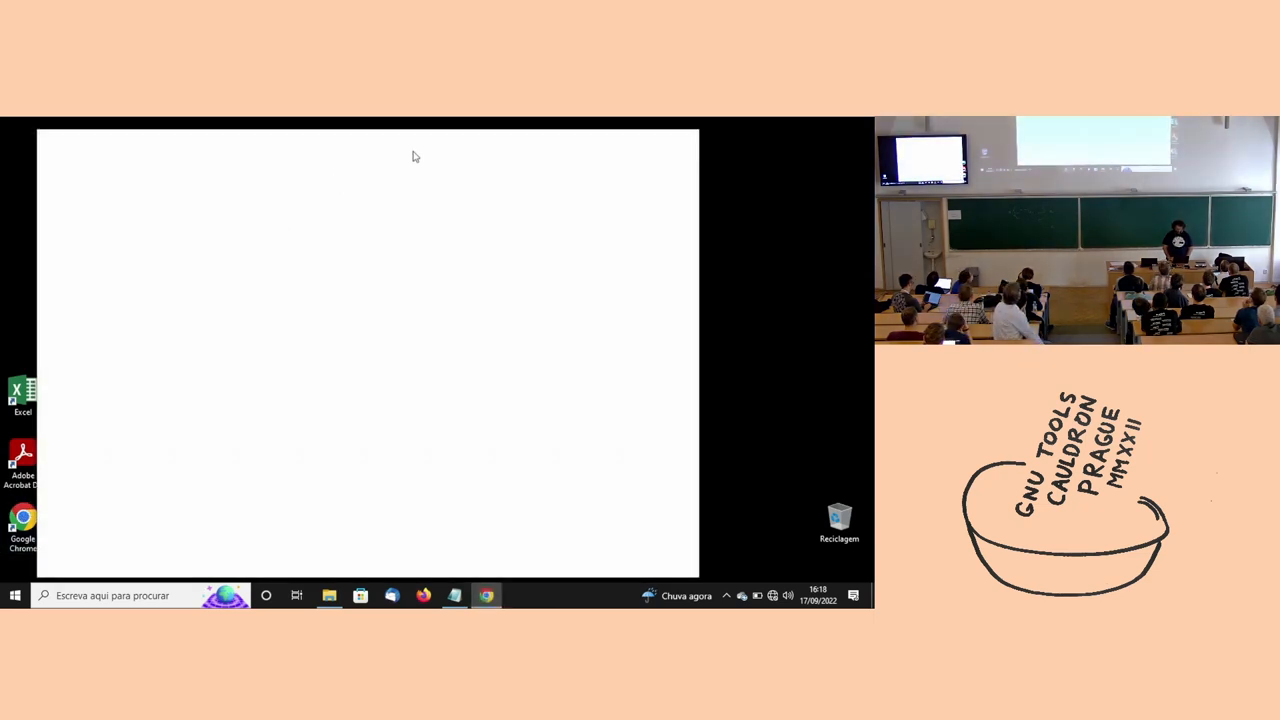
Enter the patchwork.sourceware.org address in a new tab.
click(484, 596)
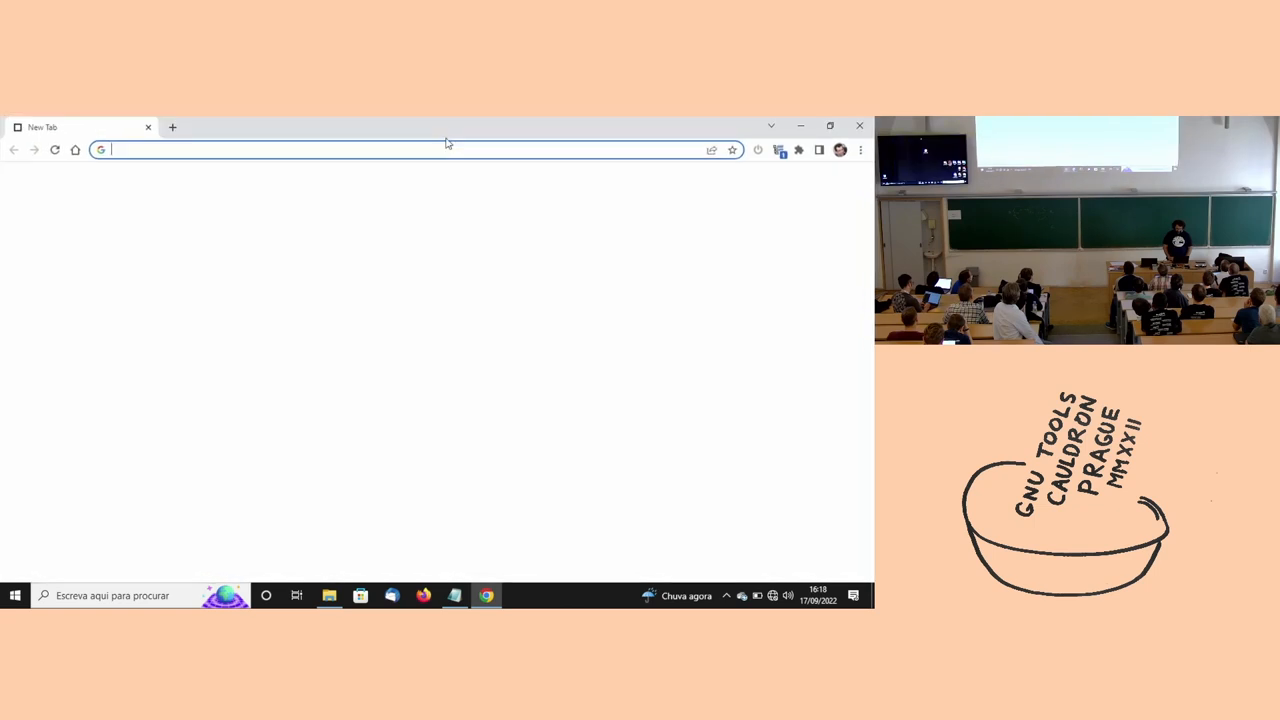
text(patc)
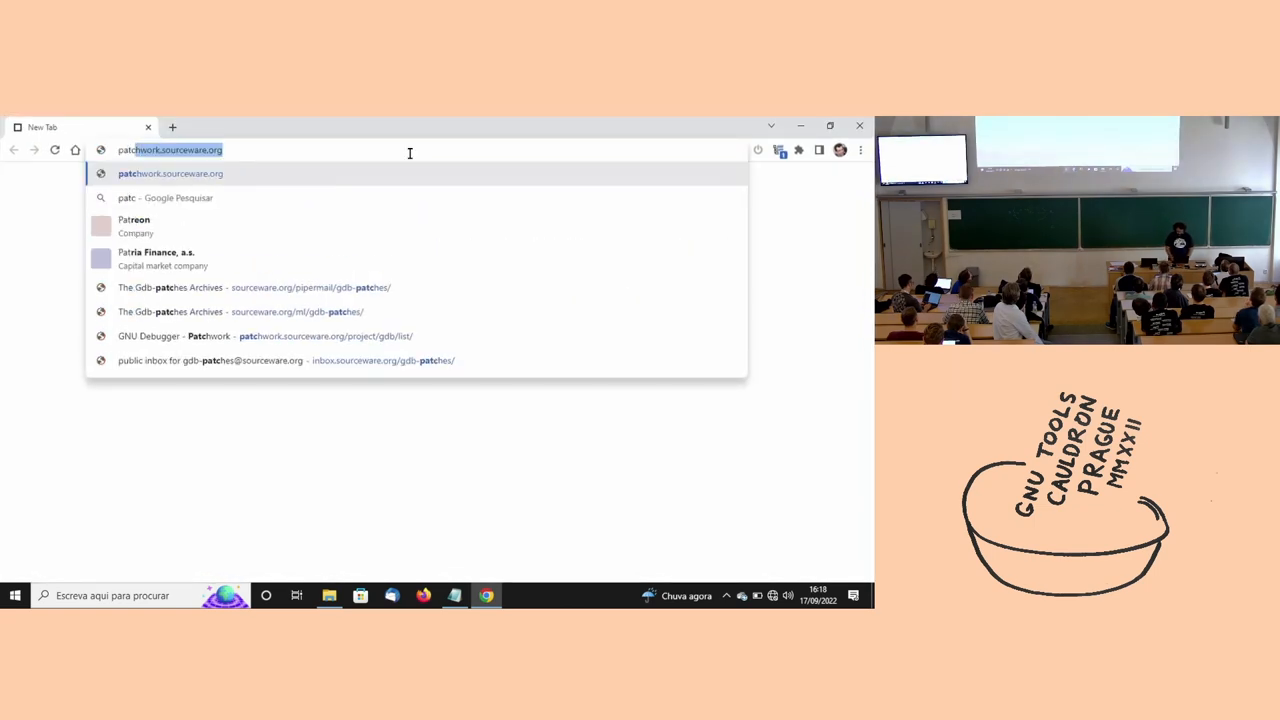
text(patchwork.)
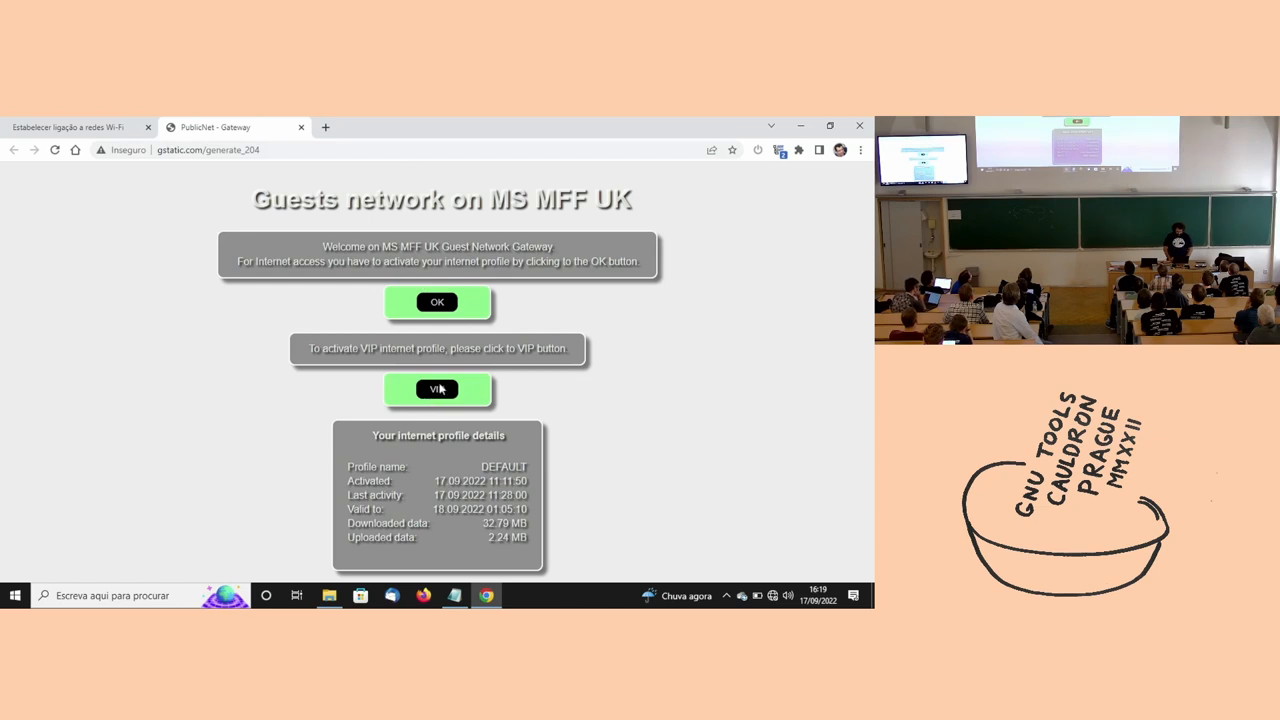
Activate an internet profile on the guest network gateway so the site loads.
click(436, 388)
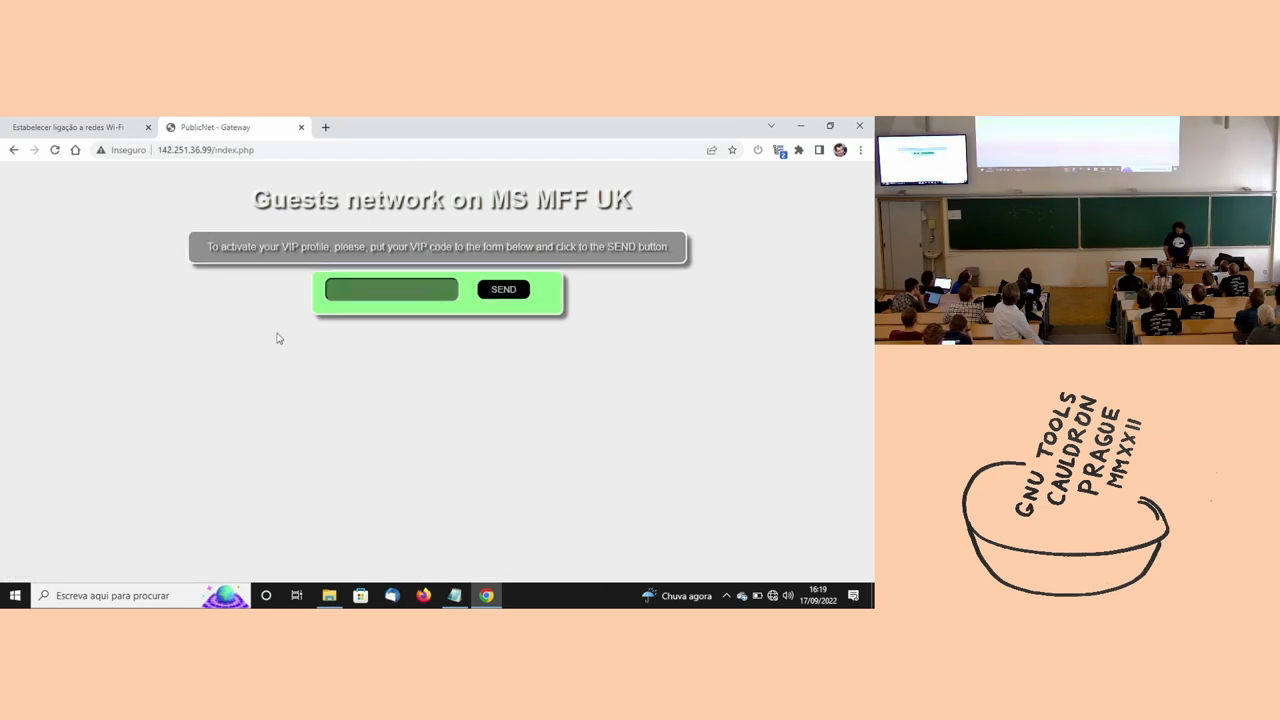
click(12, 156)
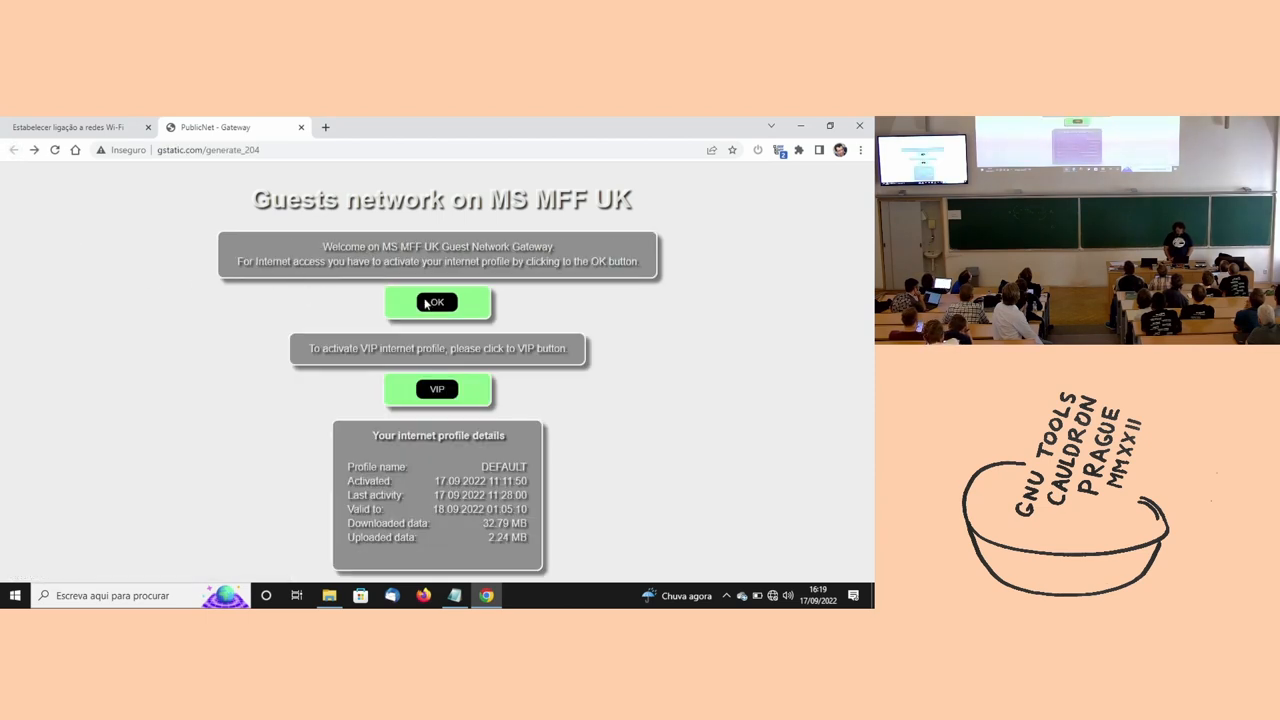
click(436, 302)
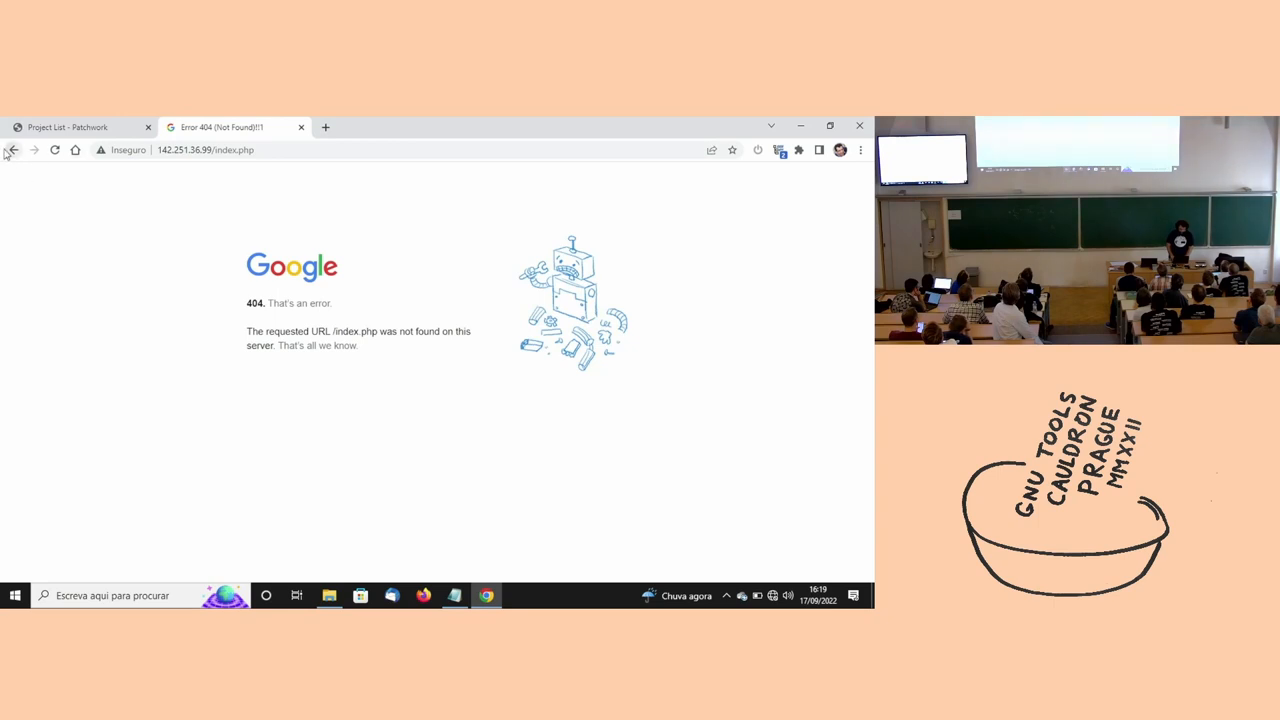
Close the 404 tab and view the GNU C Library (glibc) patches from the project list.
click(80, 128)
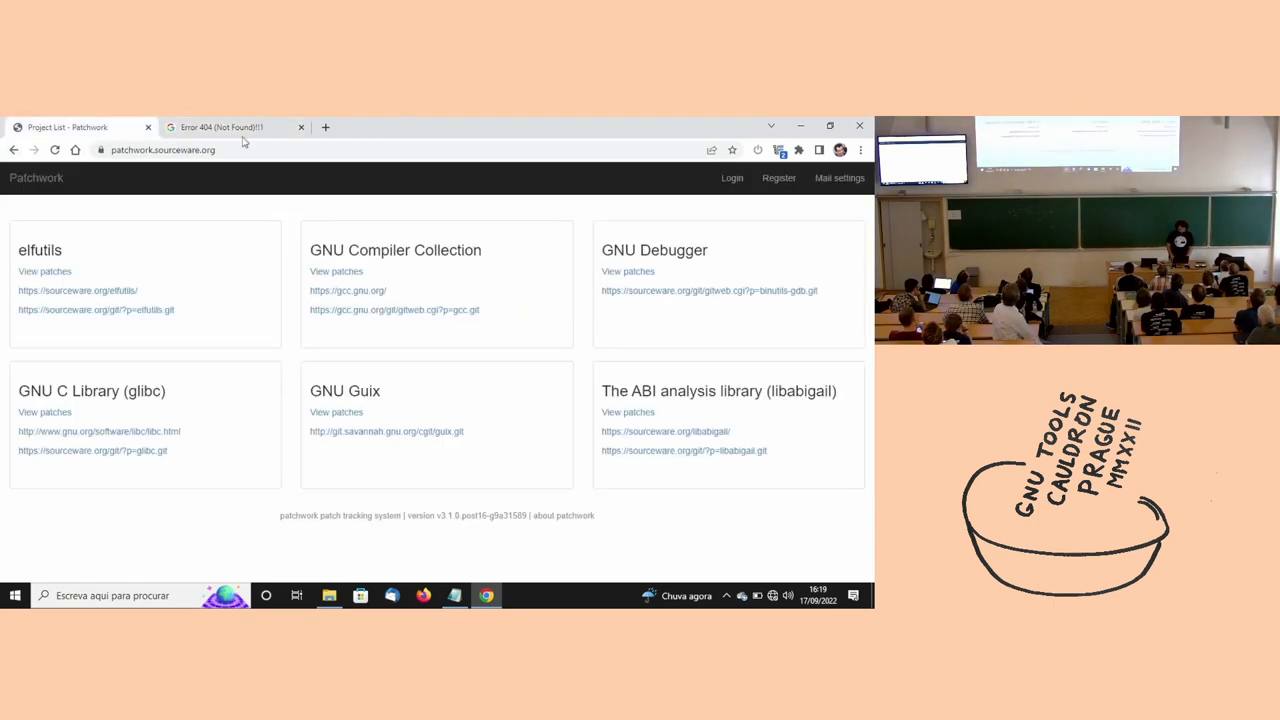
click(300, 128)
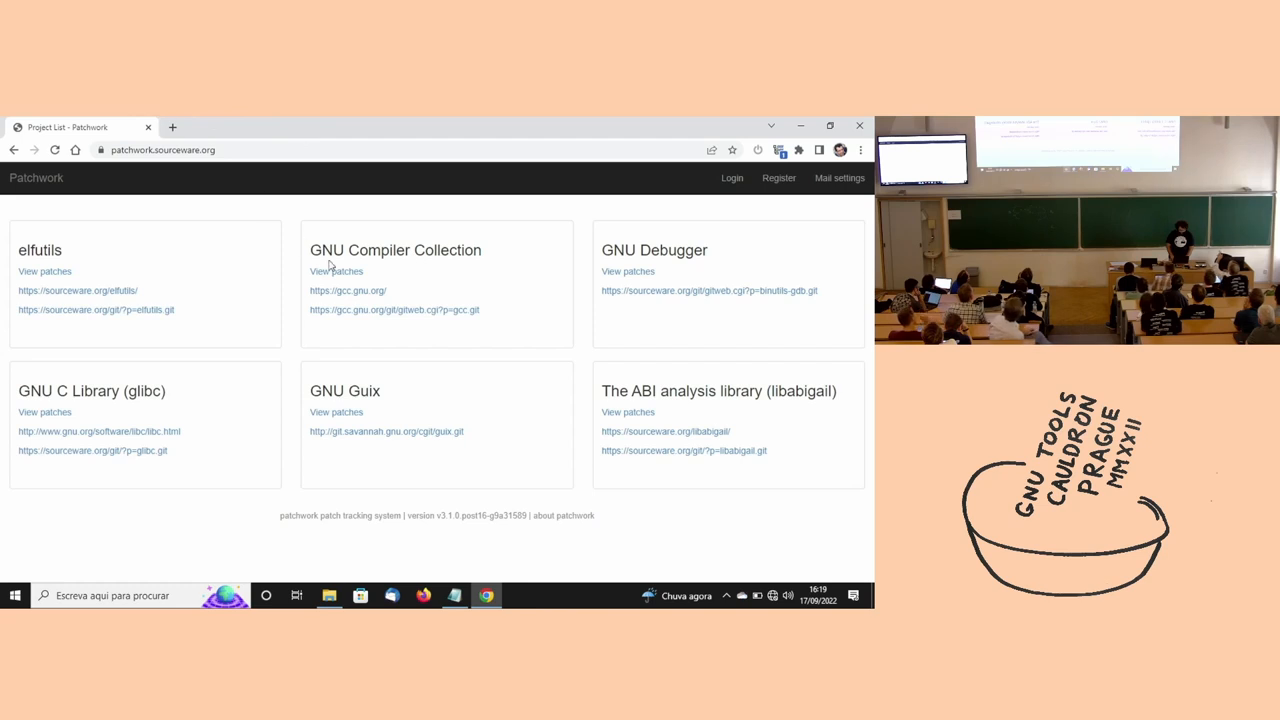
mouse_move(90, 432)
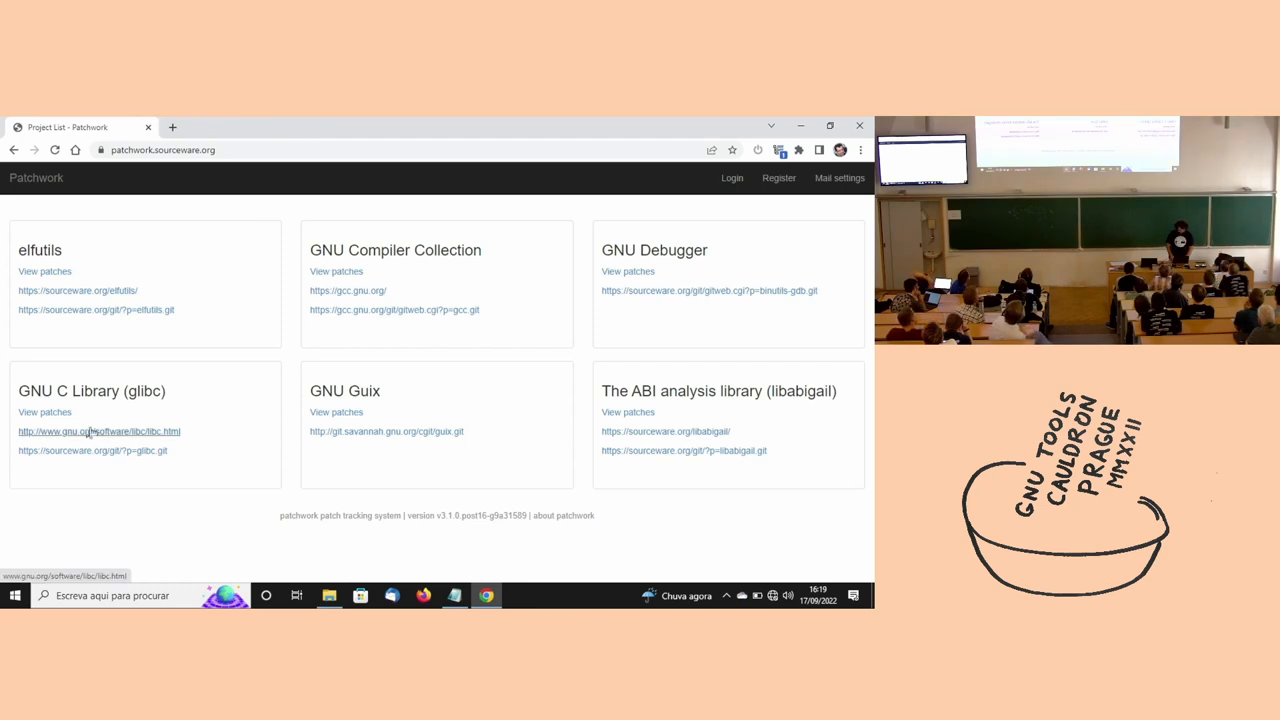
click(44, 412)
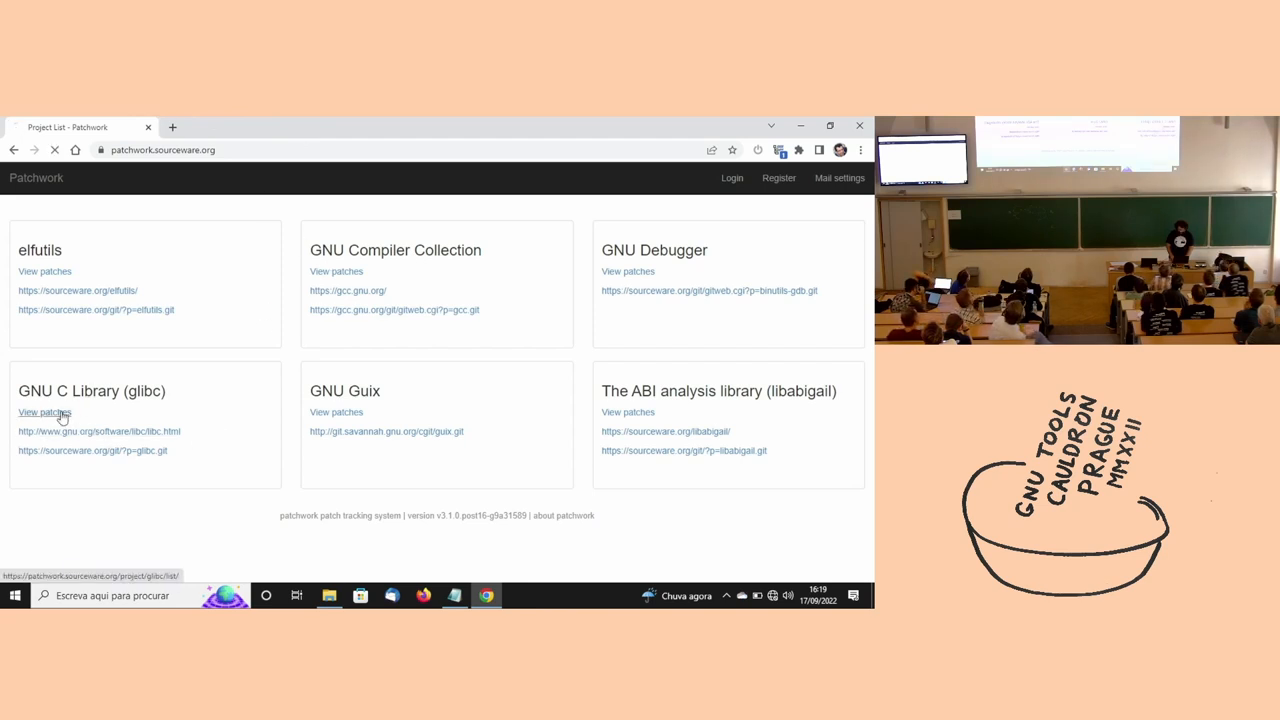
click(44, 412)
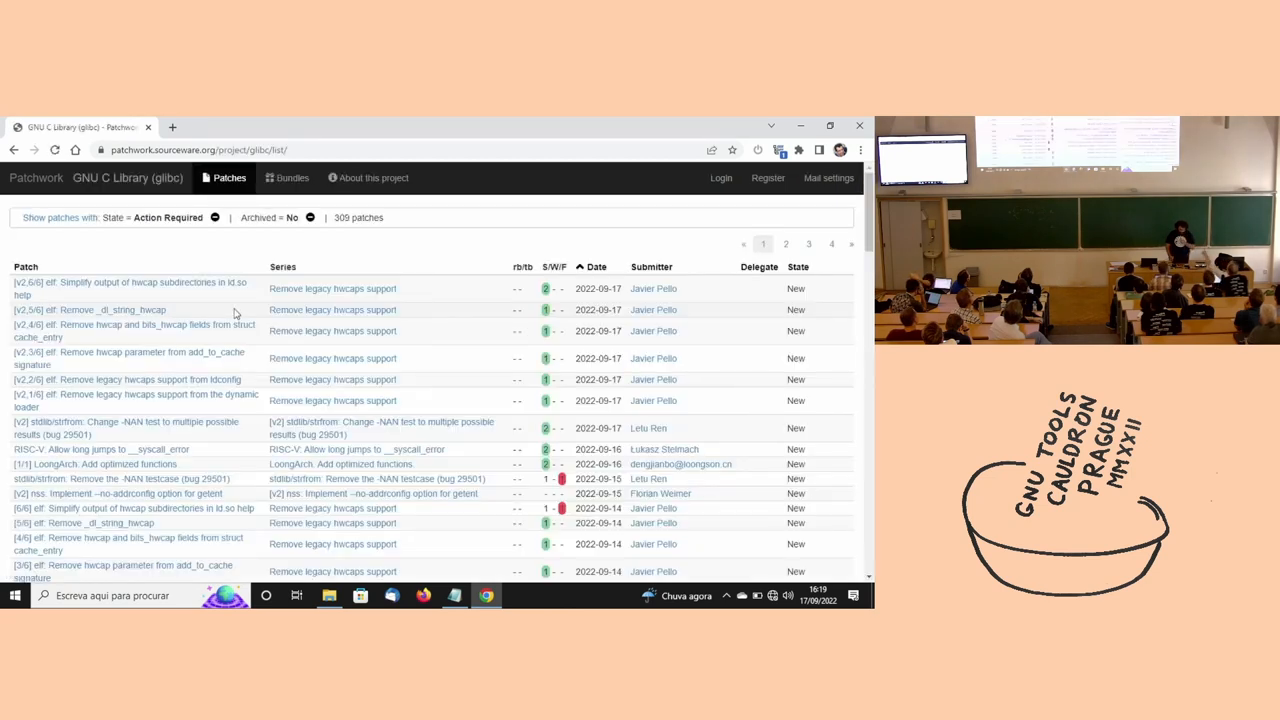
mouse_move(472, 252)
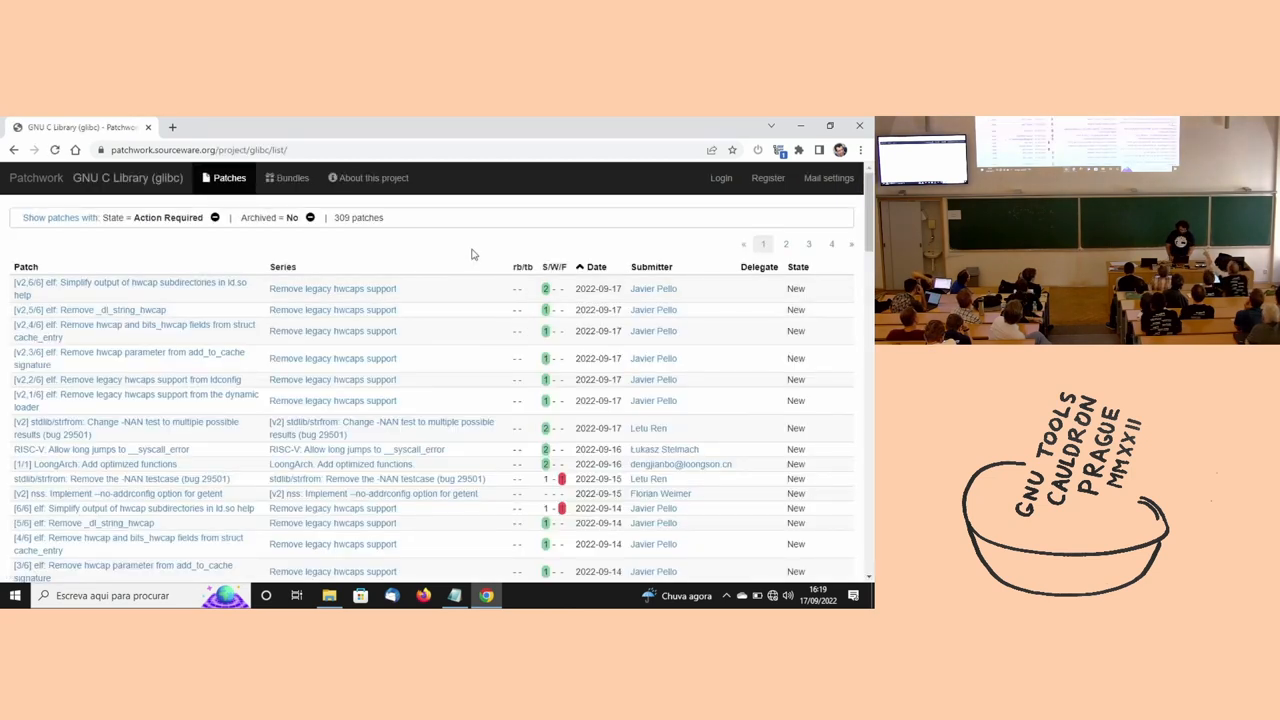
mouse_move(548, 332)
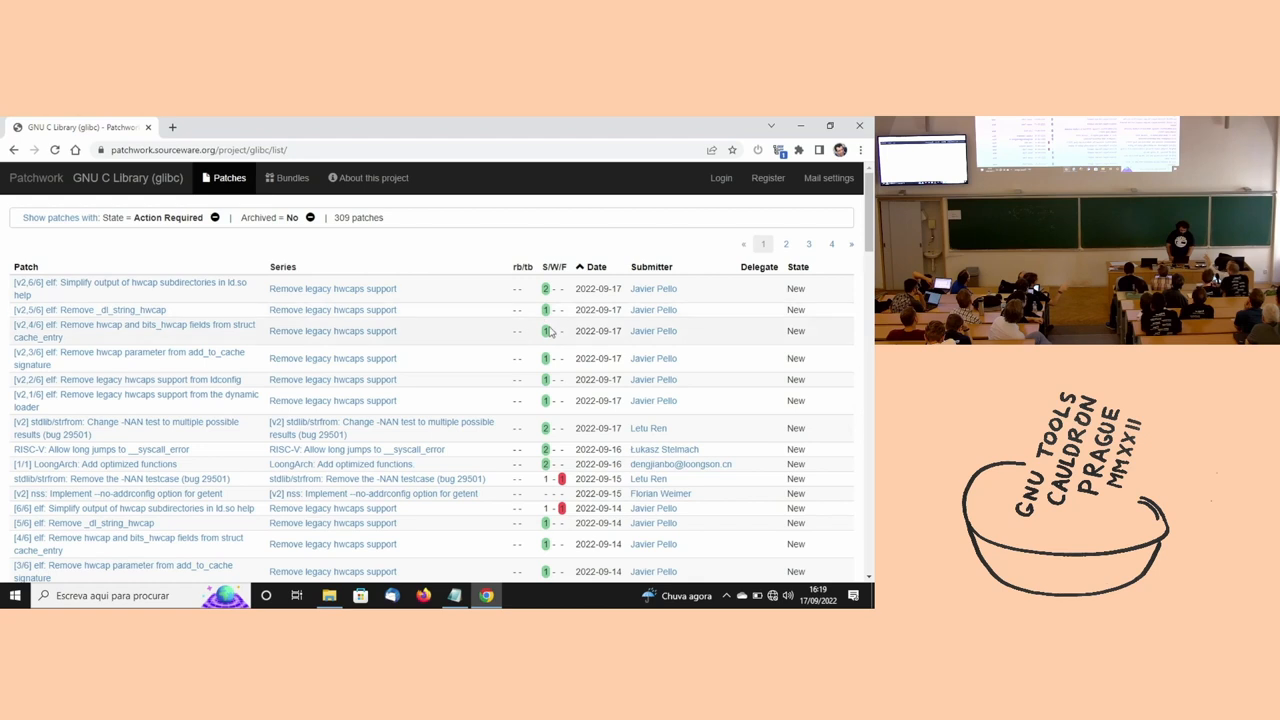
mouse_move(544, 332)
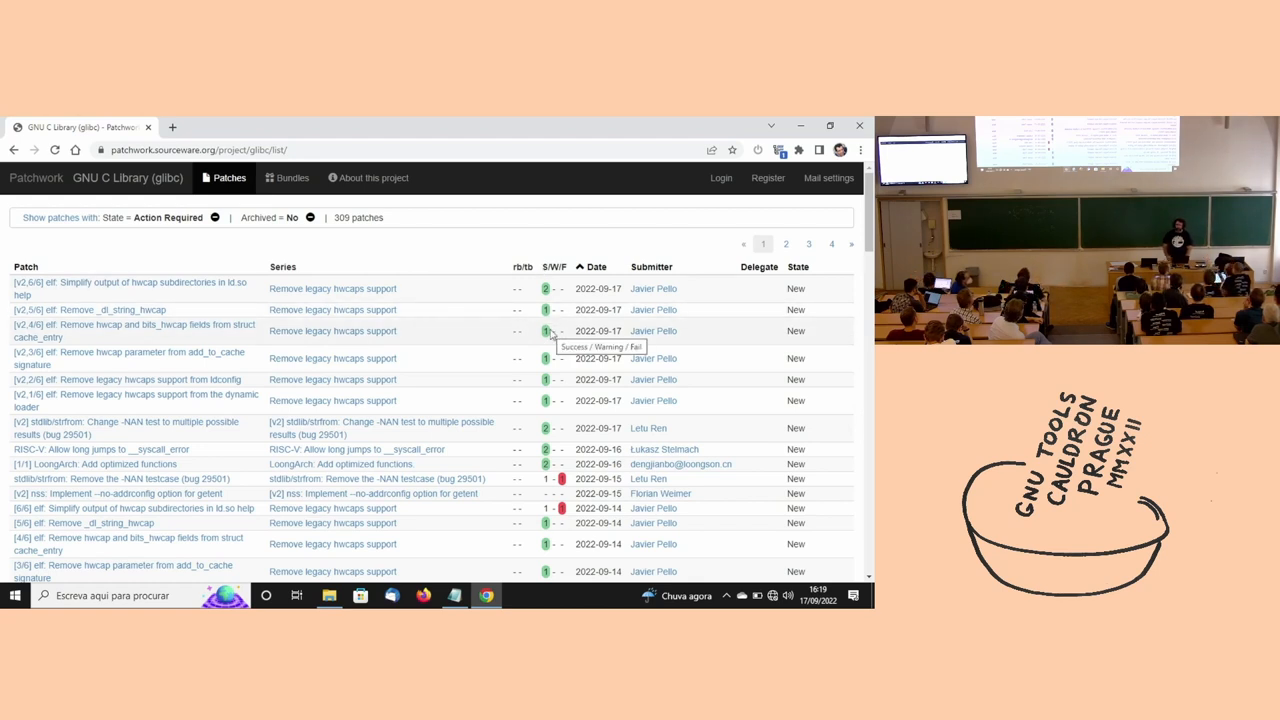
mouse_move(564, 300)
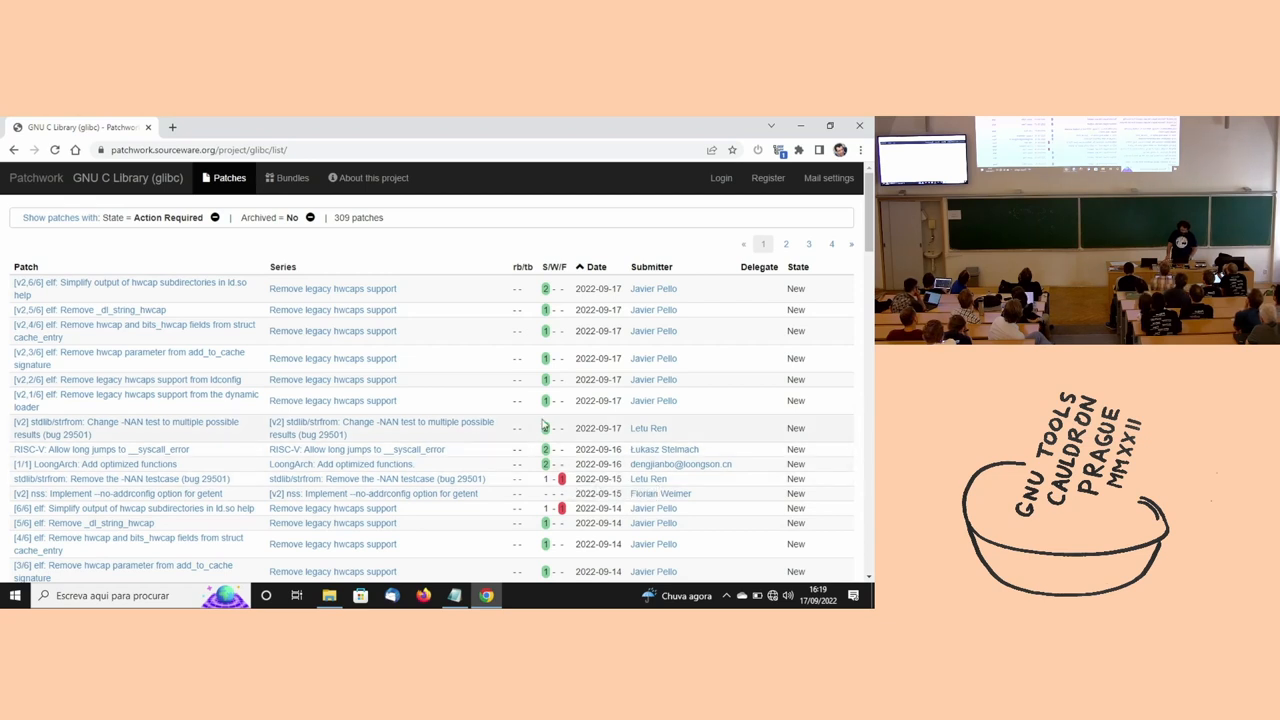
Scroll through the 309 action-required glibc patches.
scroll(down, 3)
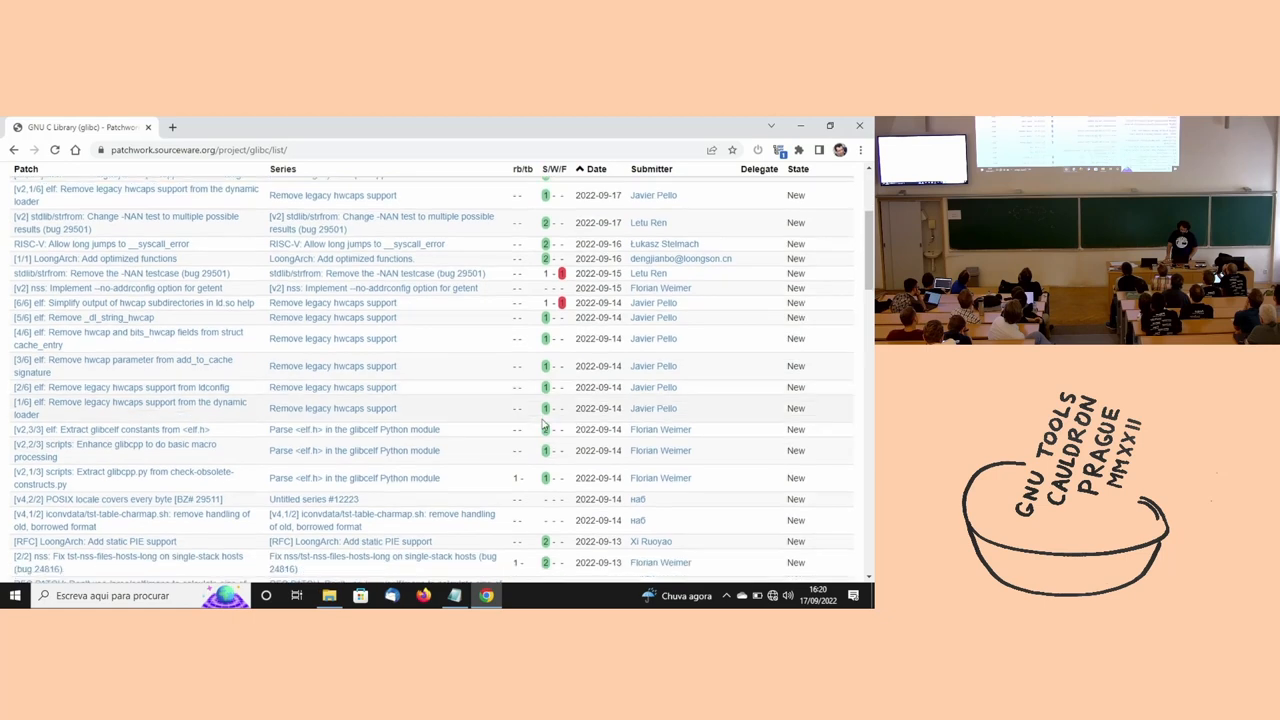
scroll(down, 3)
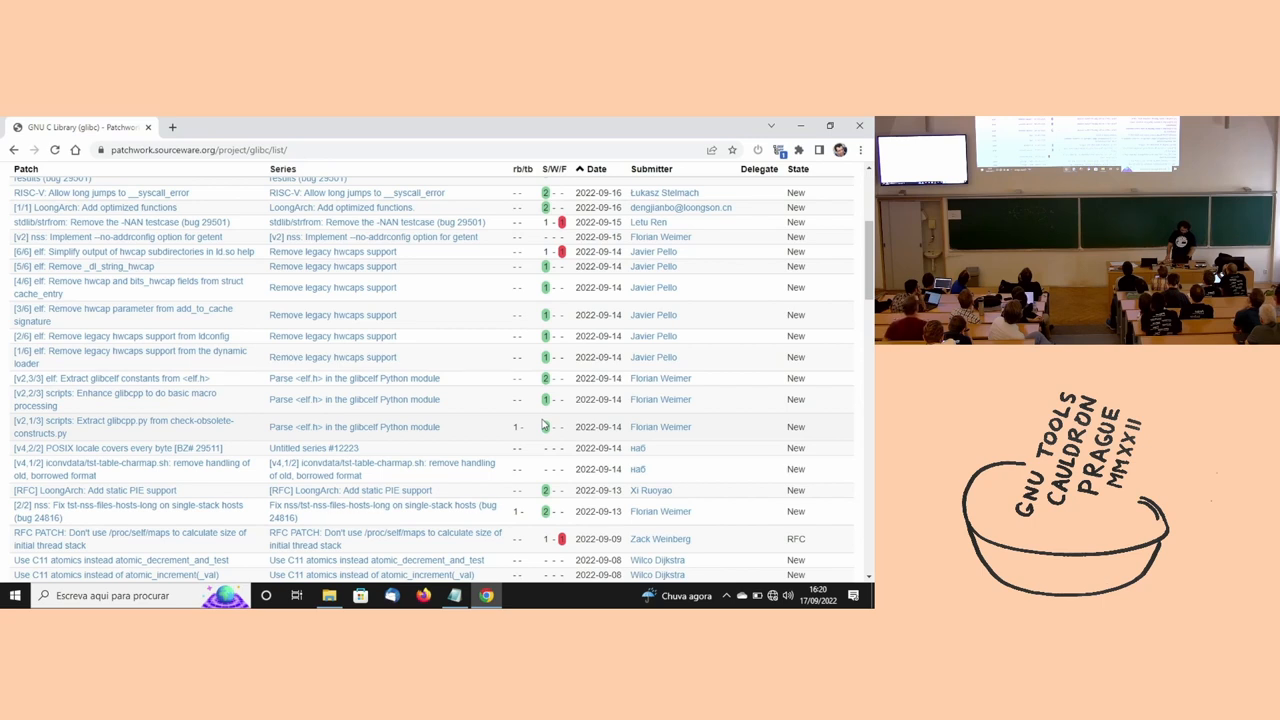
mouse_move(528, 430)
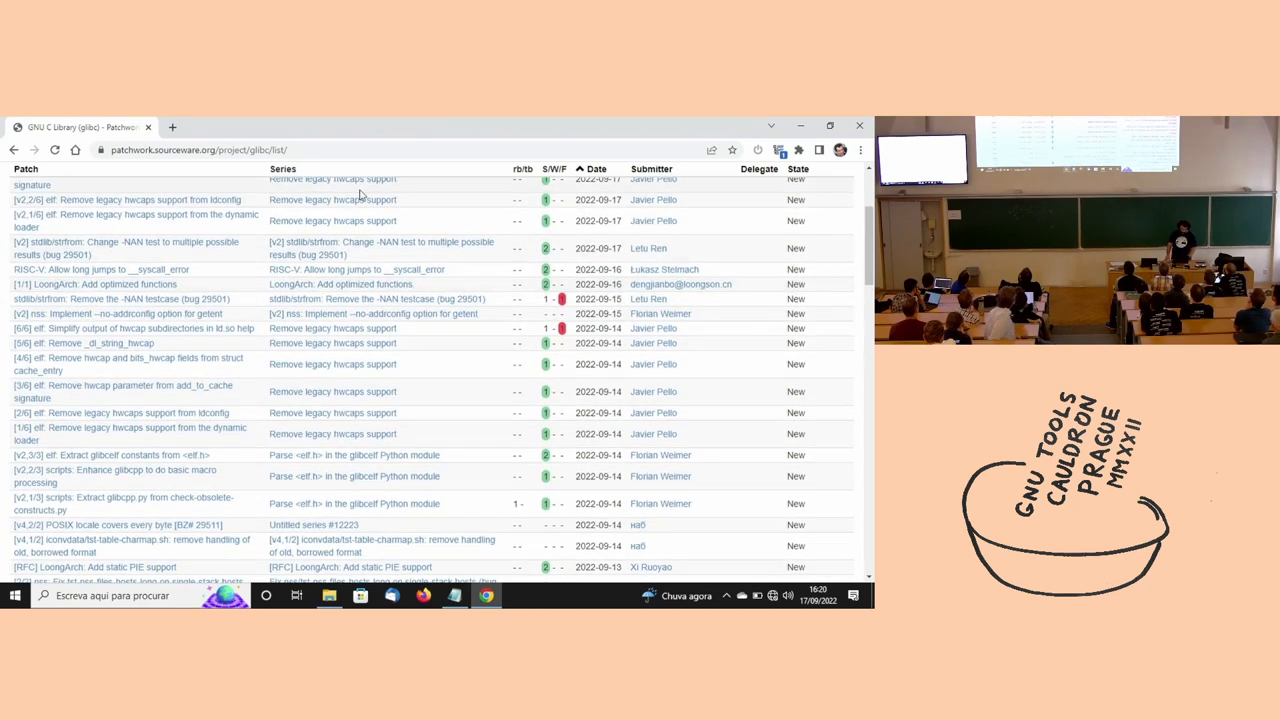
Filter to the six-patch 'Remove legacy hwcaps support' series, then return to the full list.
click(332, 220)
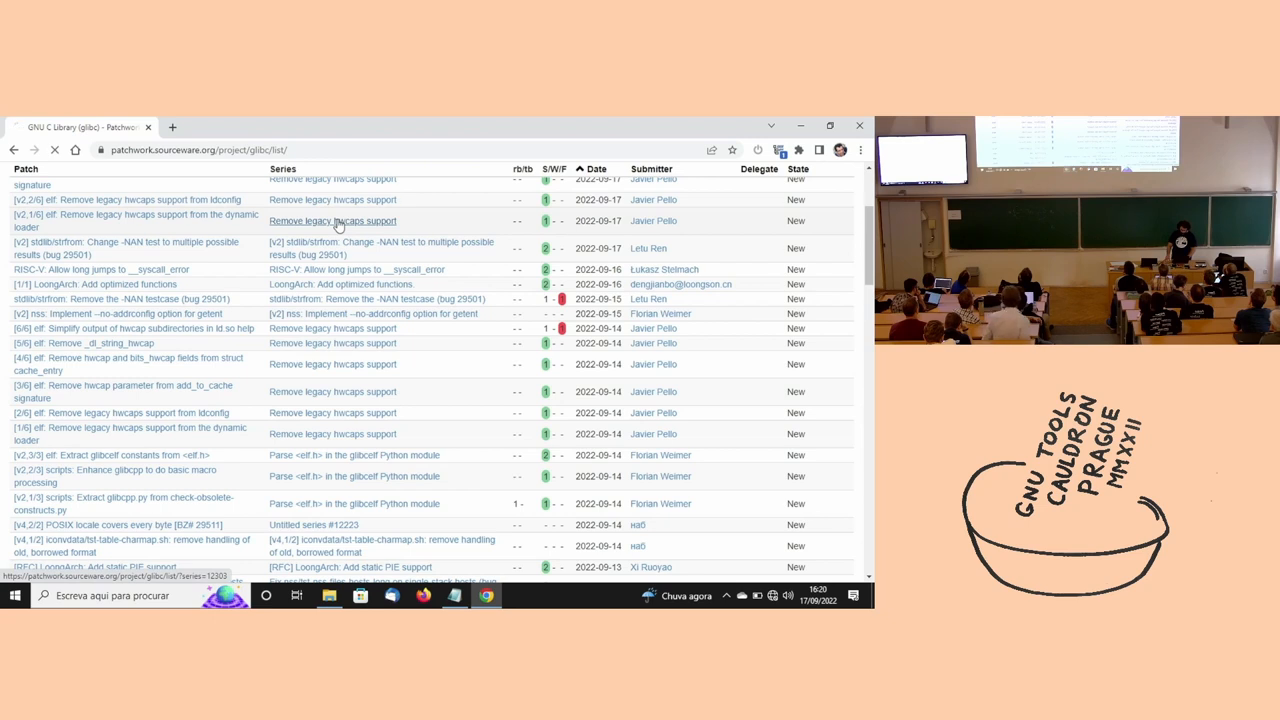
click(332, 220)
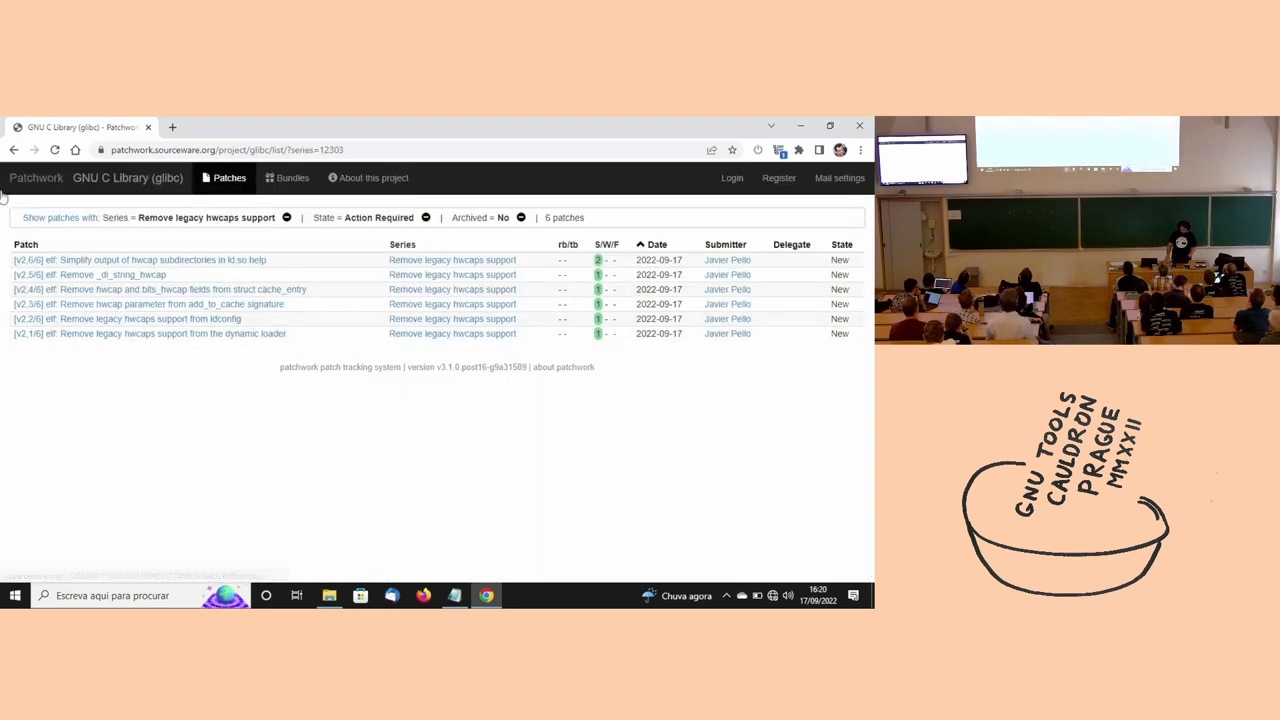
mouse_move(12, 148)
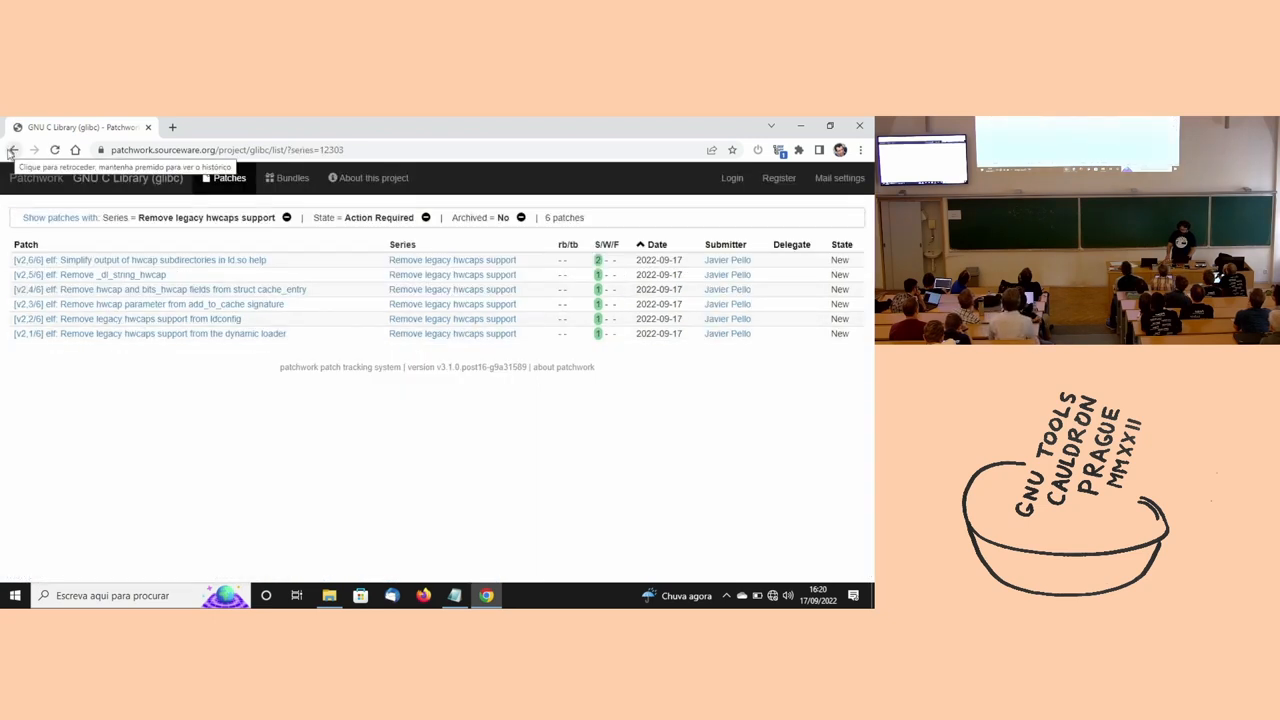
click(18, 152)
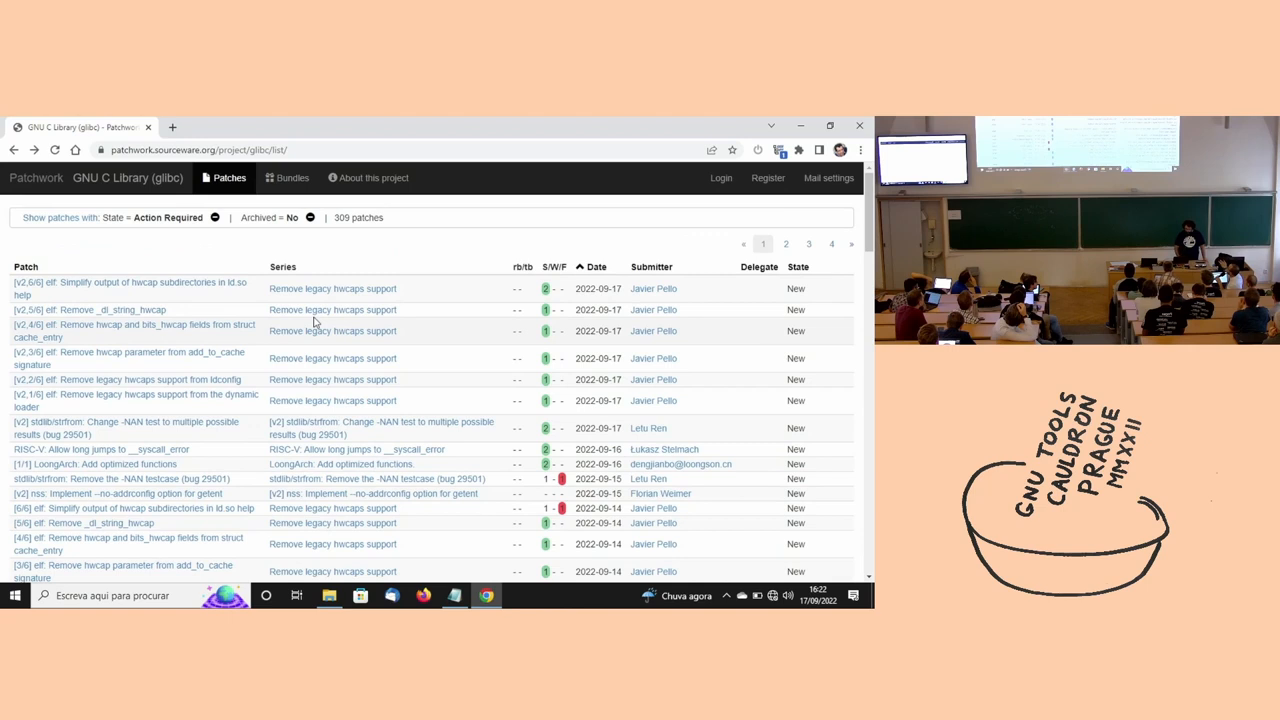
mouse_move(466, 332)
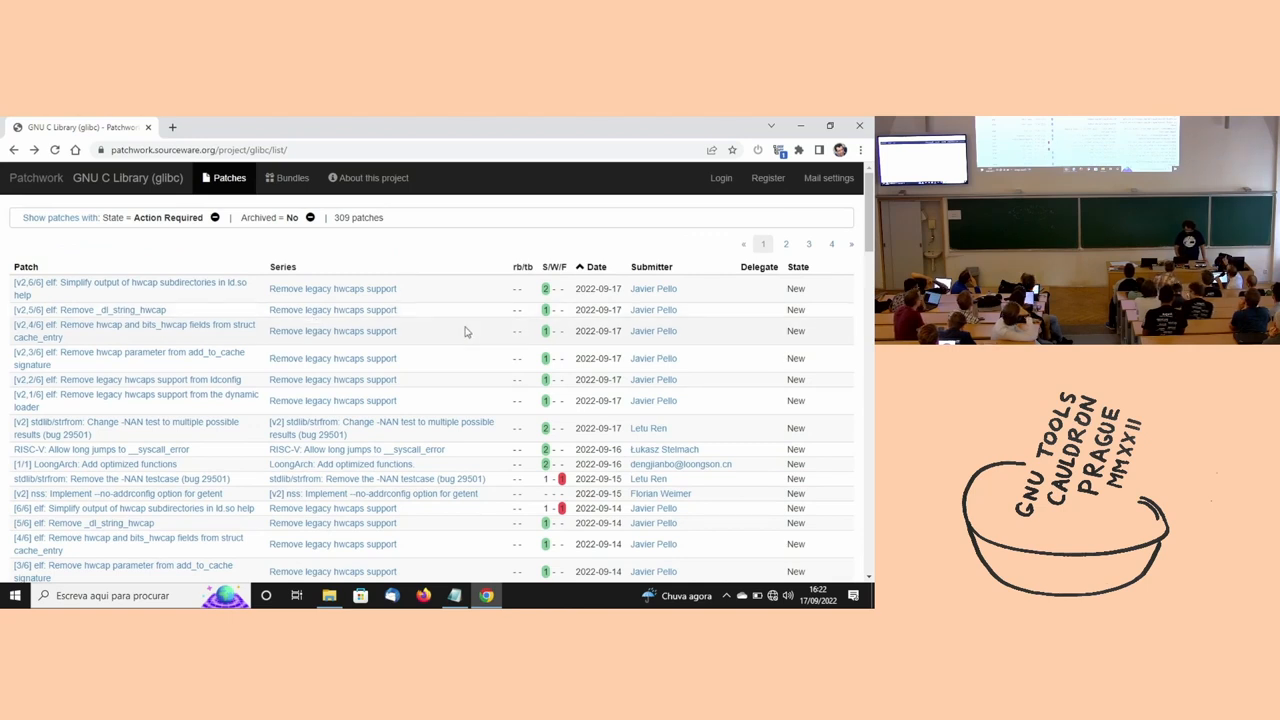
mouse_move(74, 222)
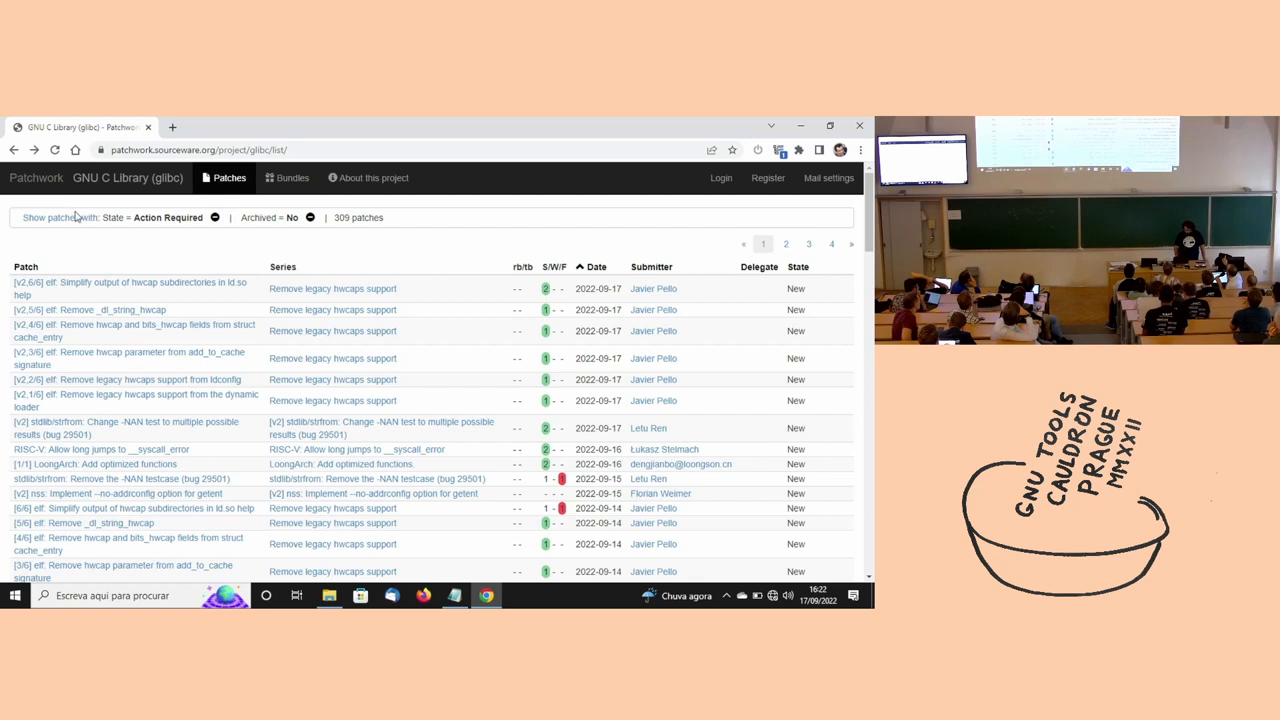
Filter the glibc list by submitter carlos.
click(58, 216)
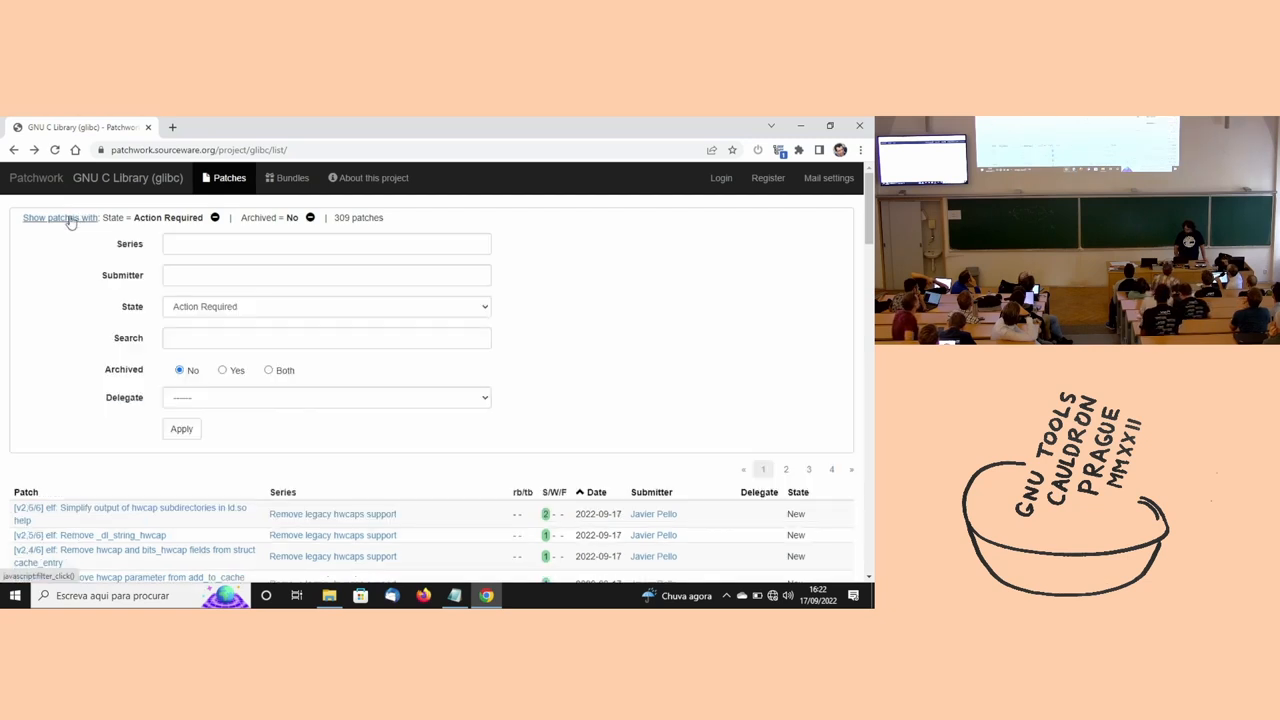
click(326, 276)
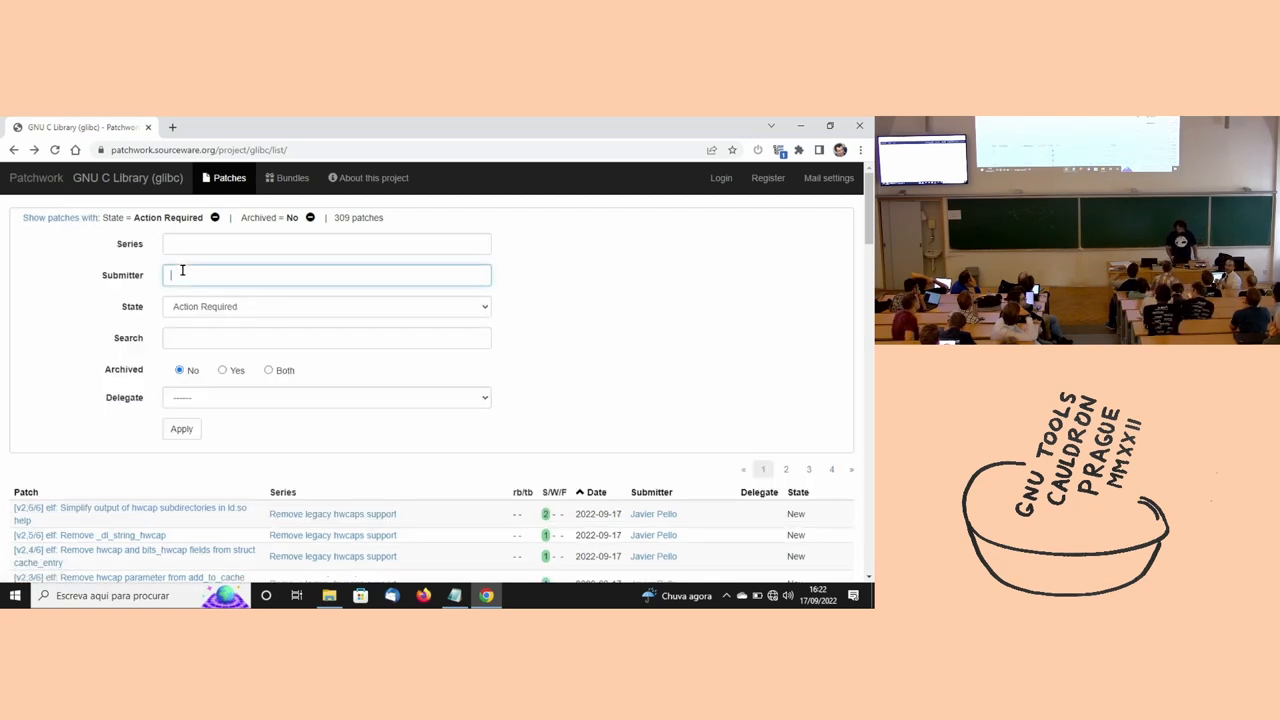
text(carlos)
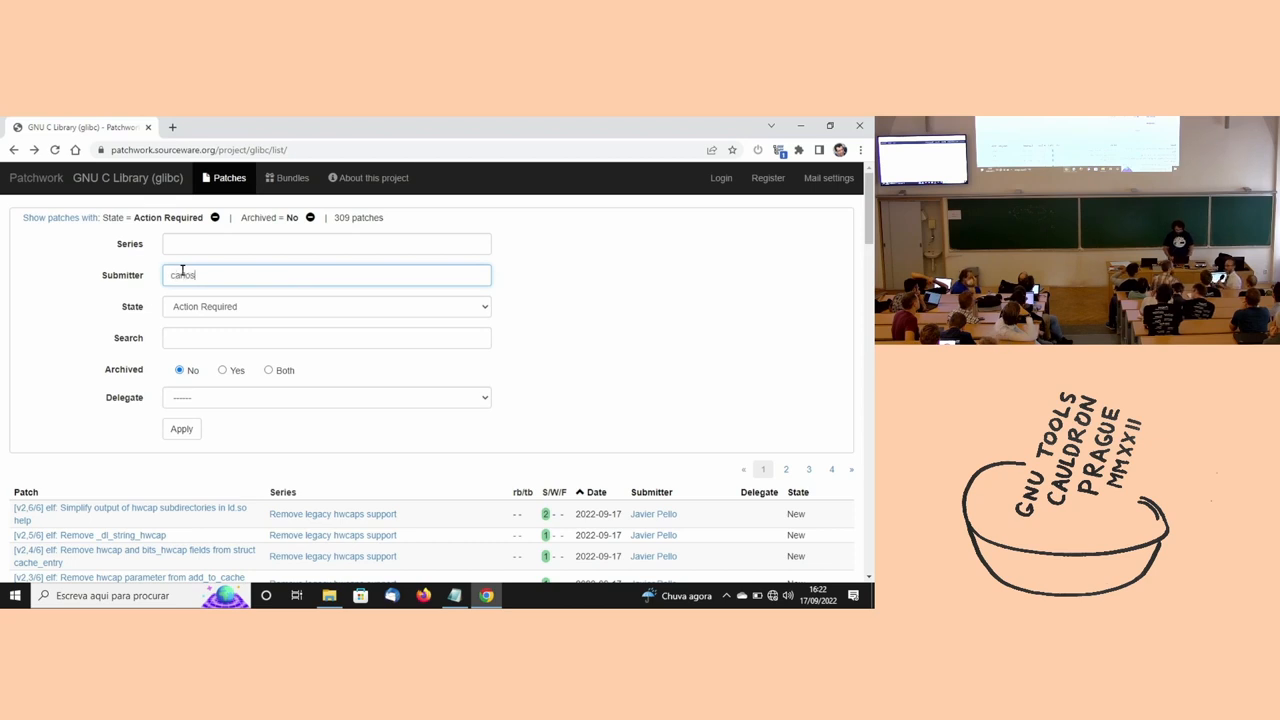
click(180, 428)
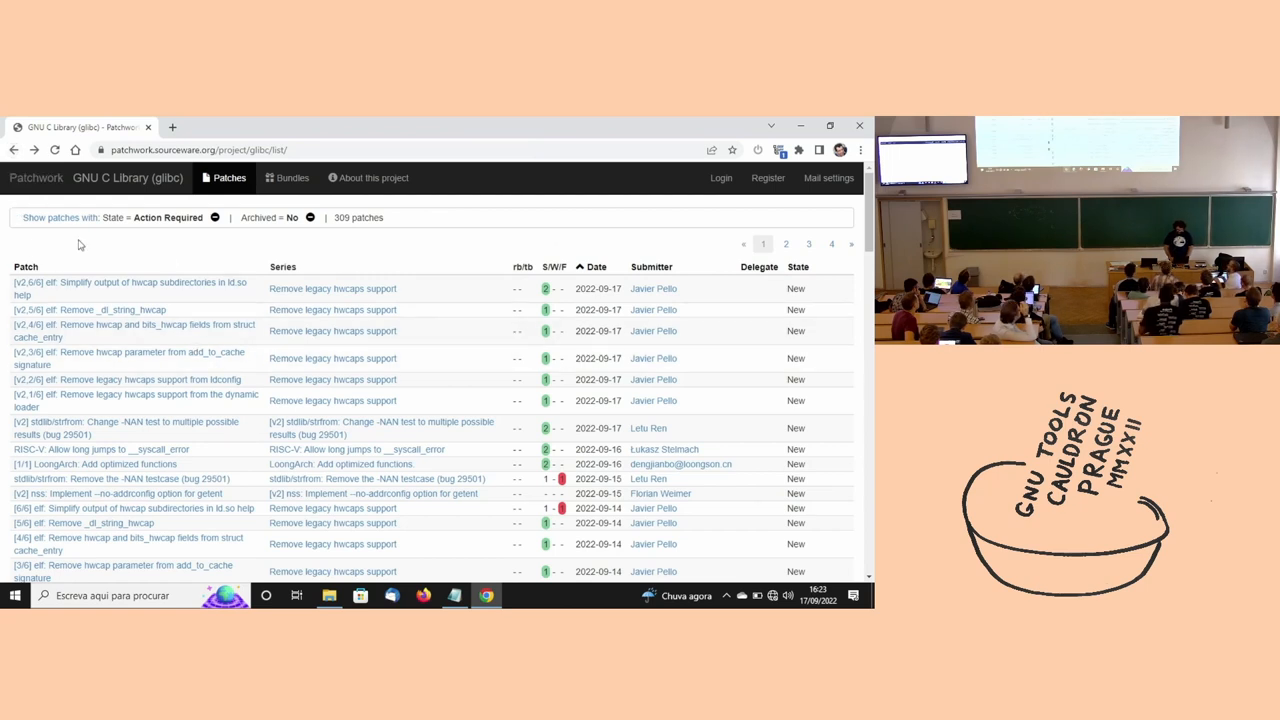
Add the Rejected state filter and apply, leaving a single patch.
click(60, 216)
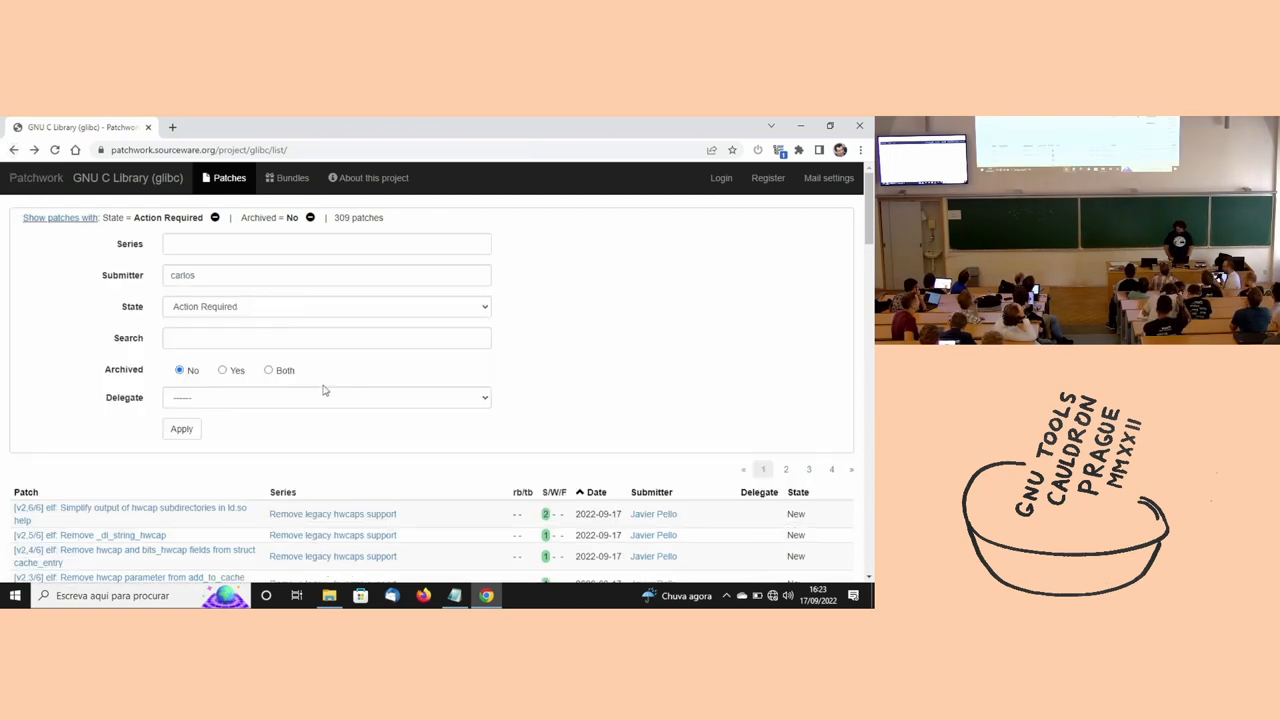
click(328, 306)
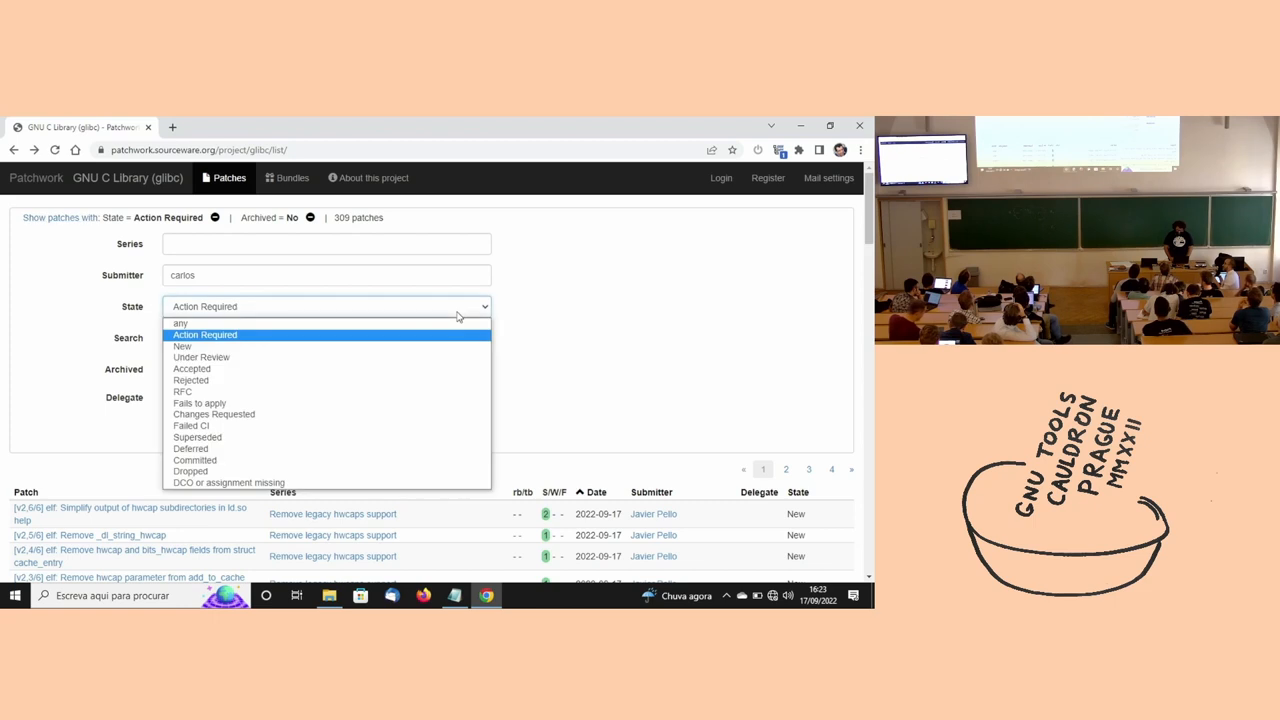
click(192, 380)
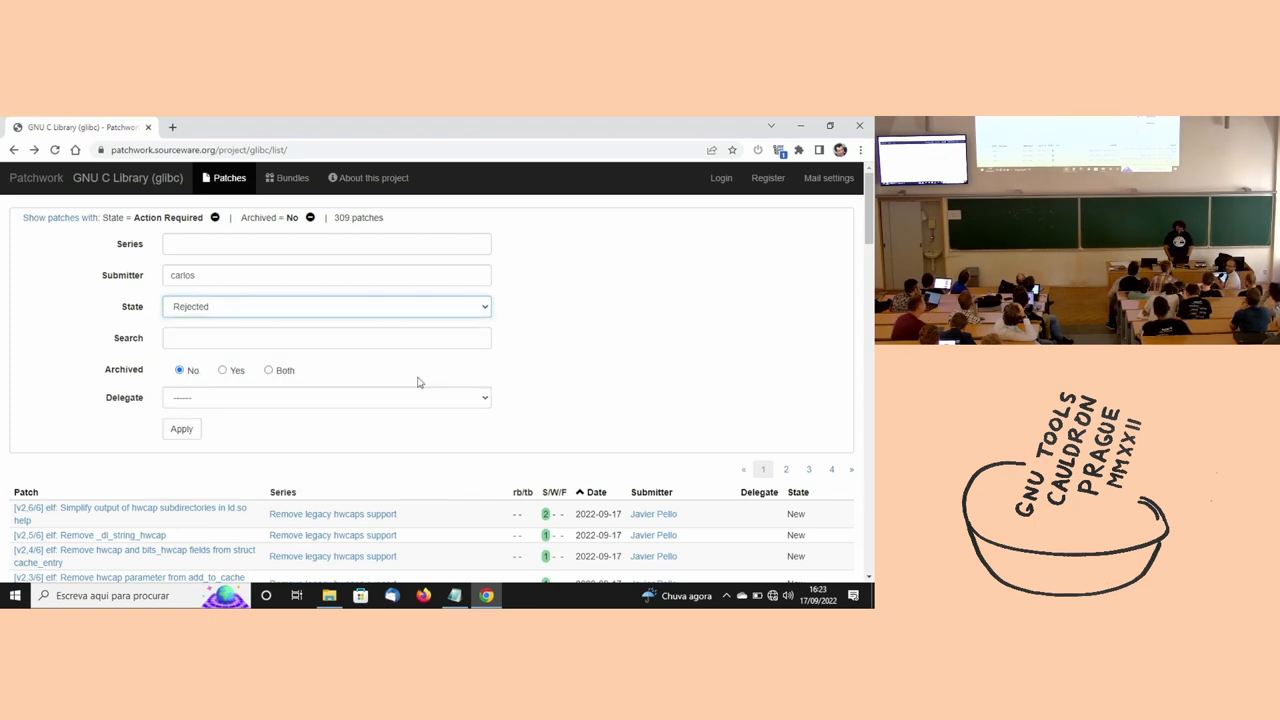
mouse_move(180, 428)
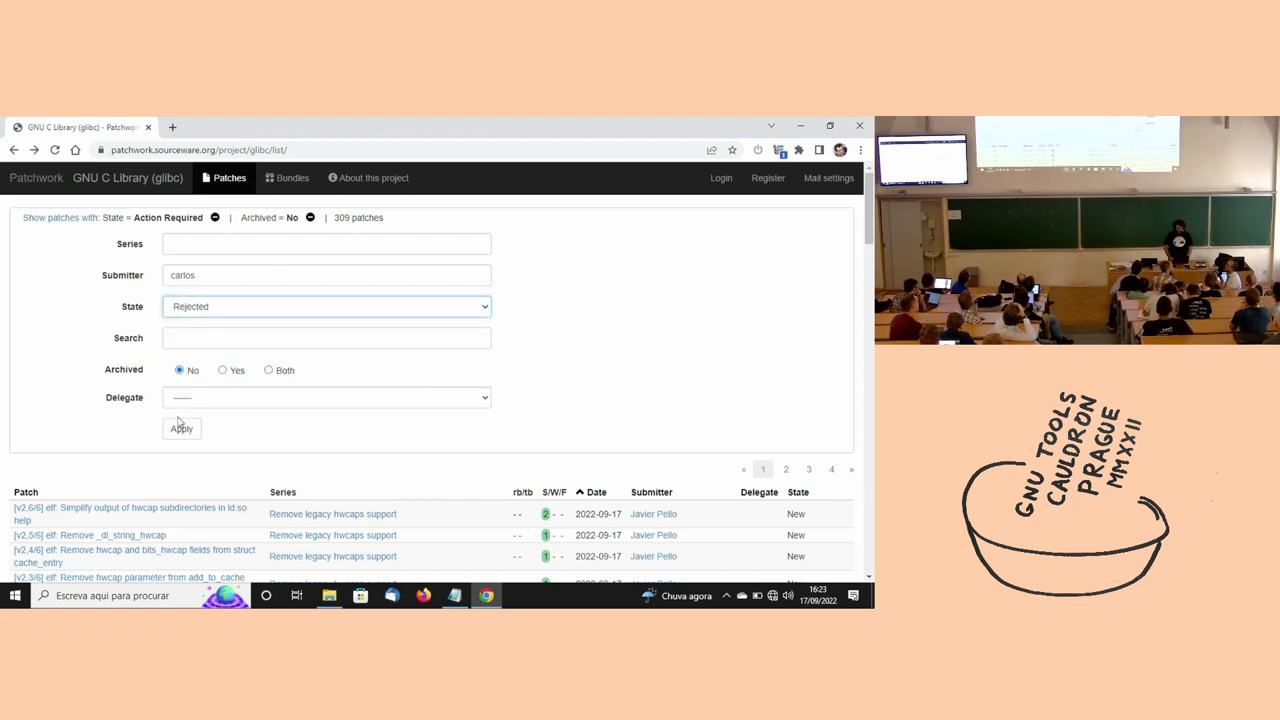
click(180, 428)
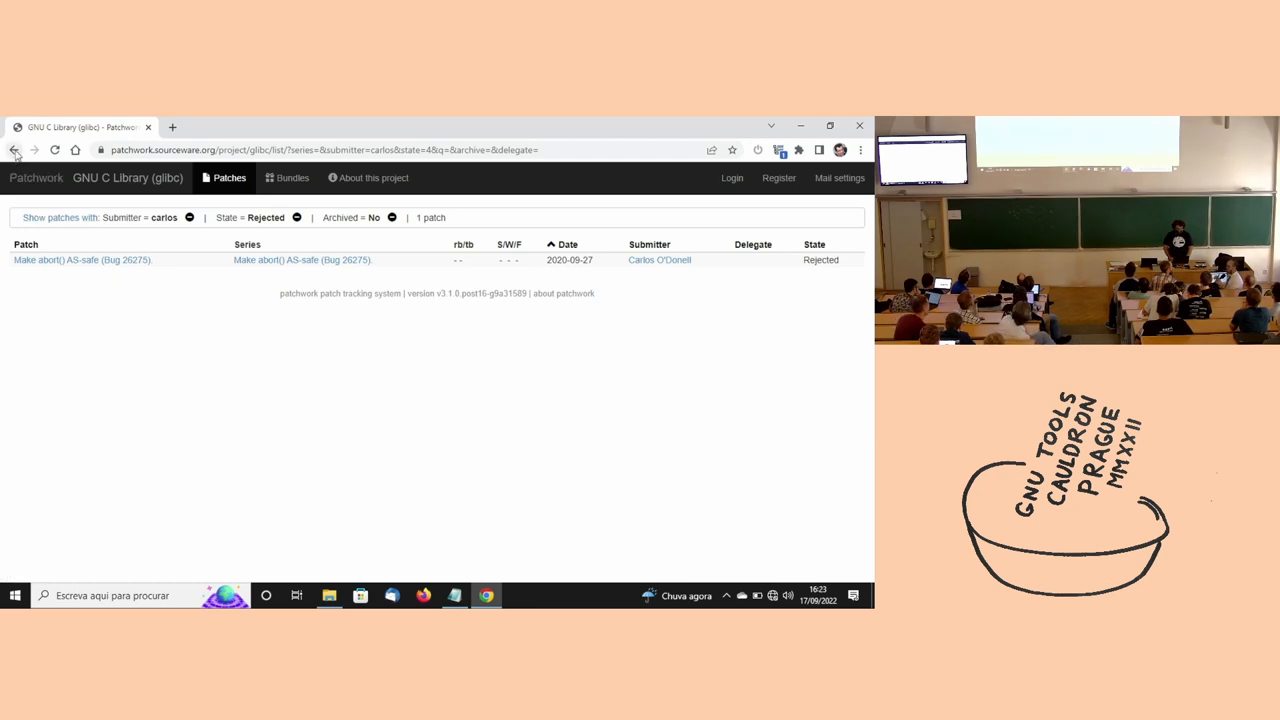
Clear the submitter filter and open the newest patch, 'elf: Simplify output of hwcap subdirectories in ld.so help'.
click(18, 150)
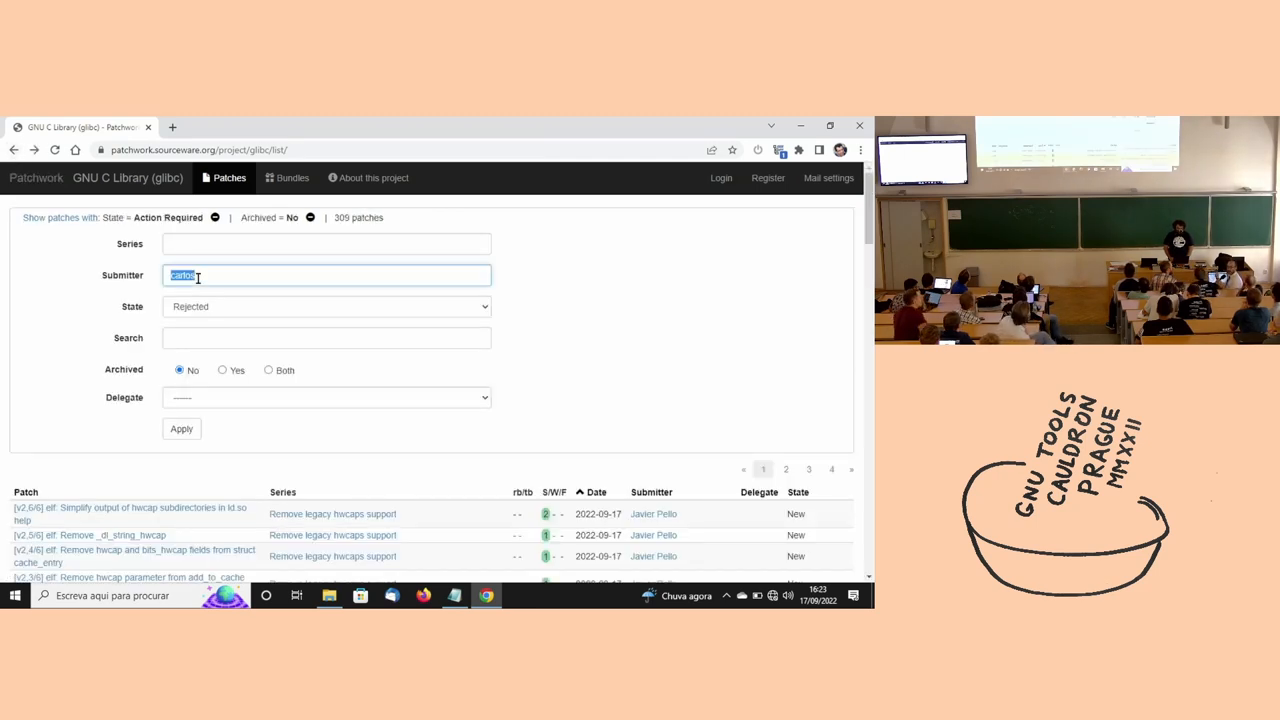
key(Backspace)
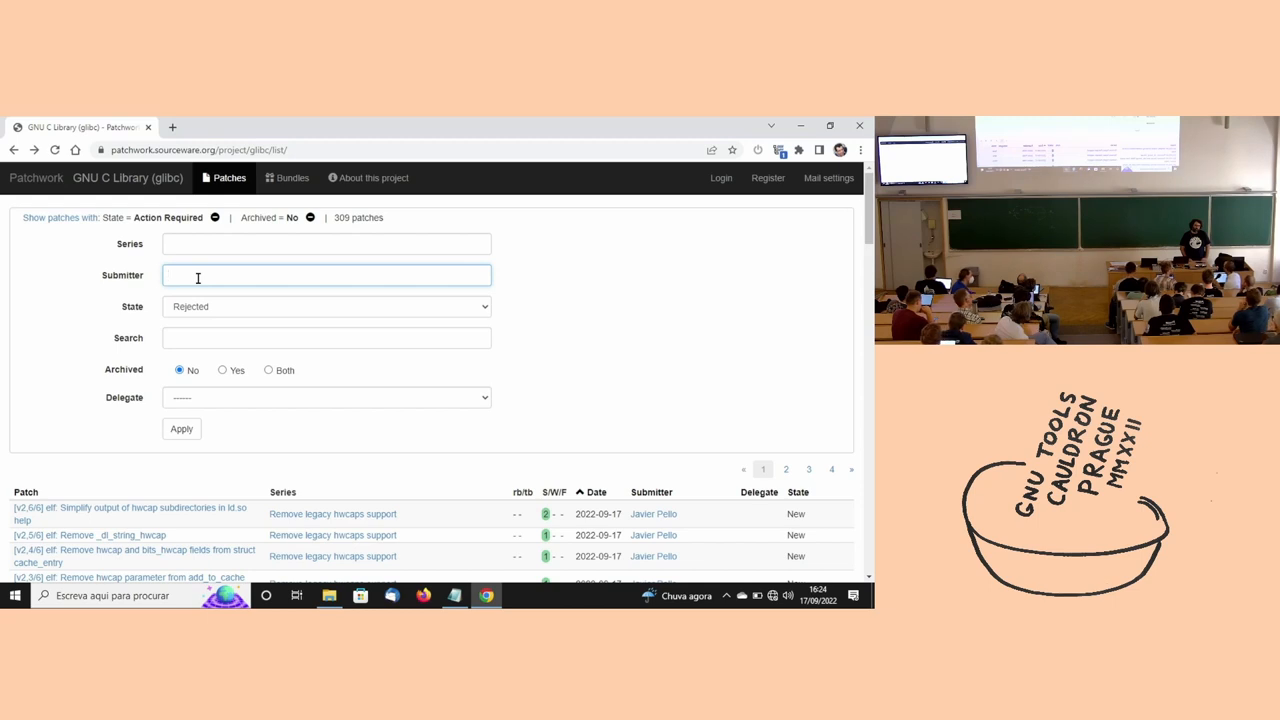
click(328, 276)
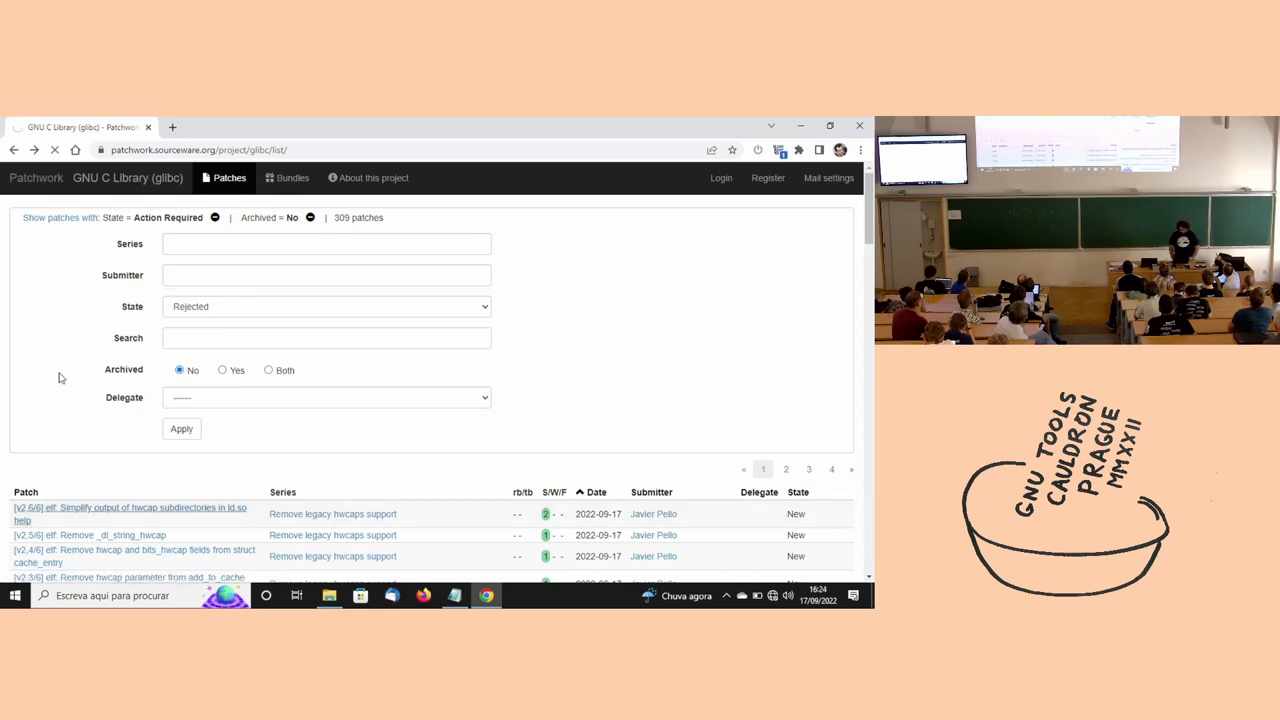
click(128, 514)
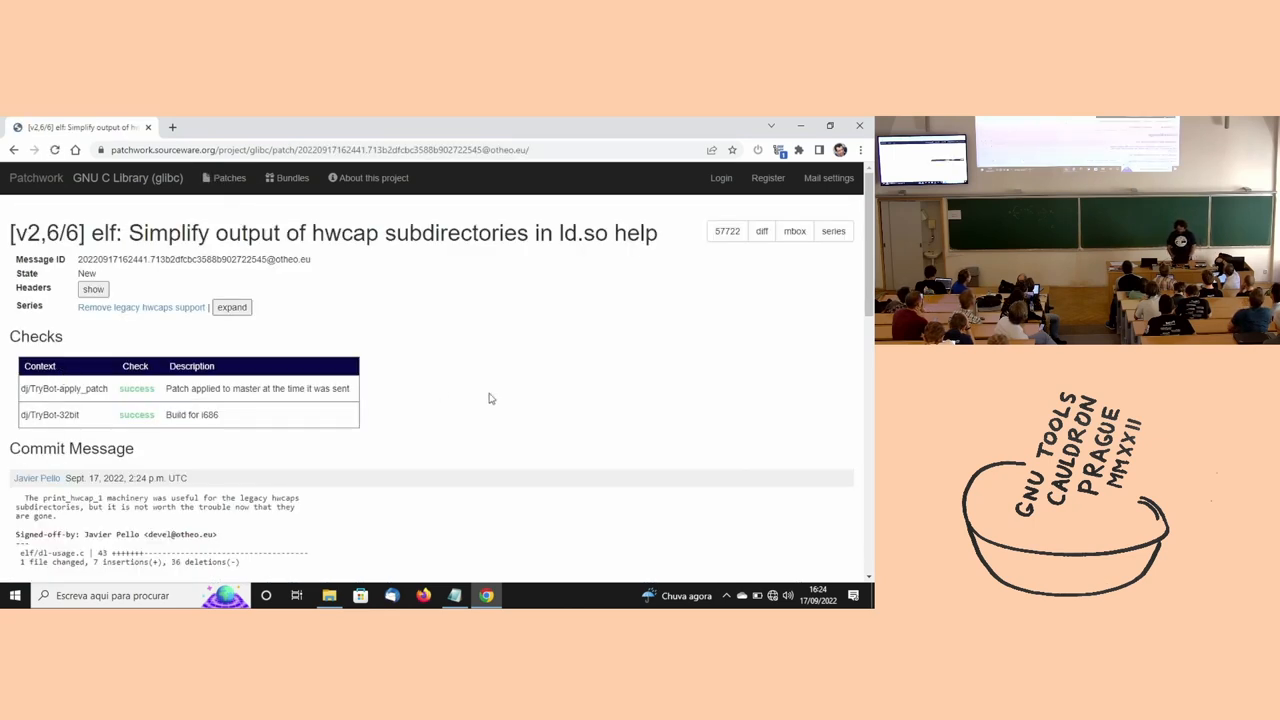
Scroll through the patch's checks, commit message and elf/dl-usage.c diff.
scroll(down, 3)
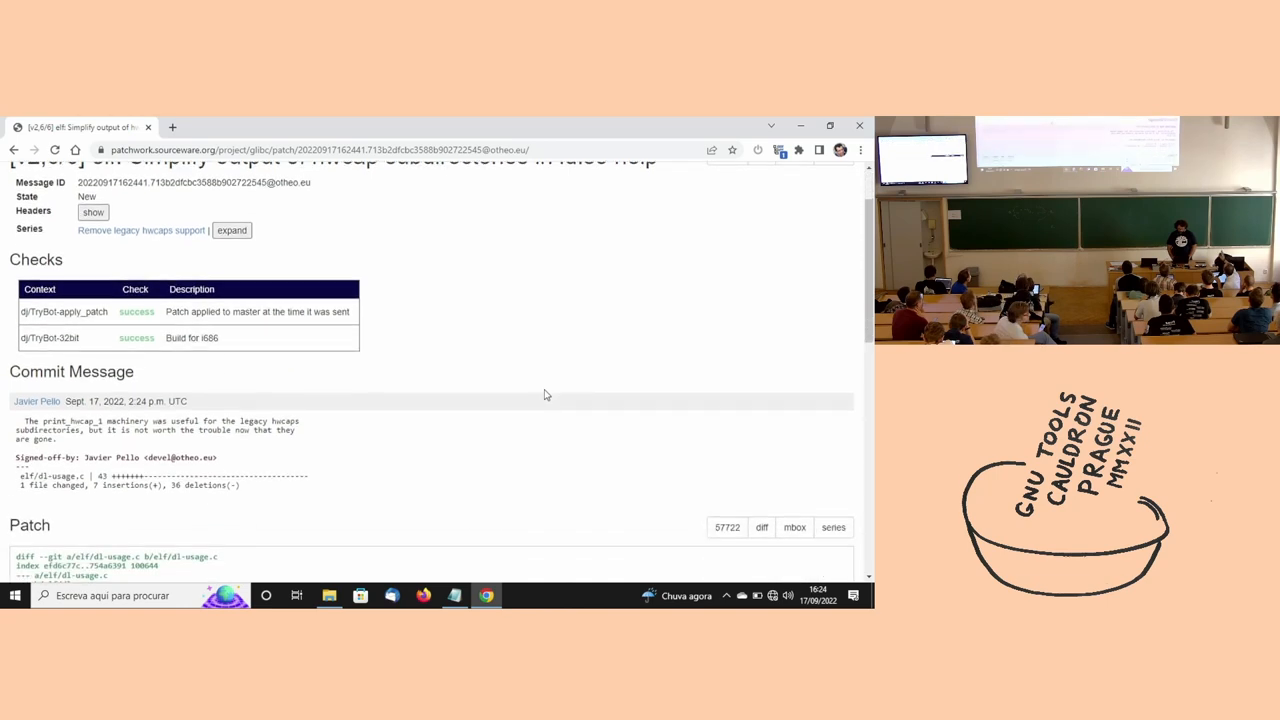
scroll(down, 3)
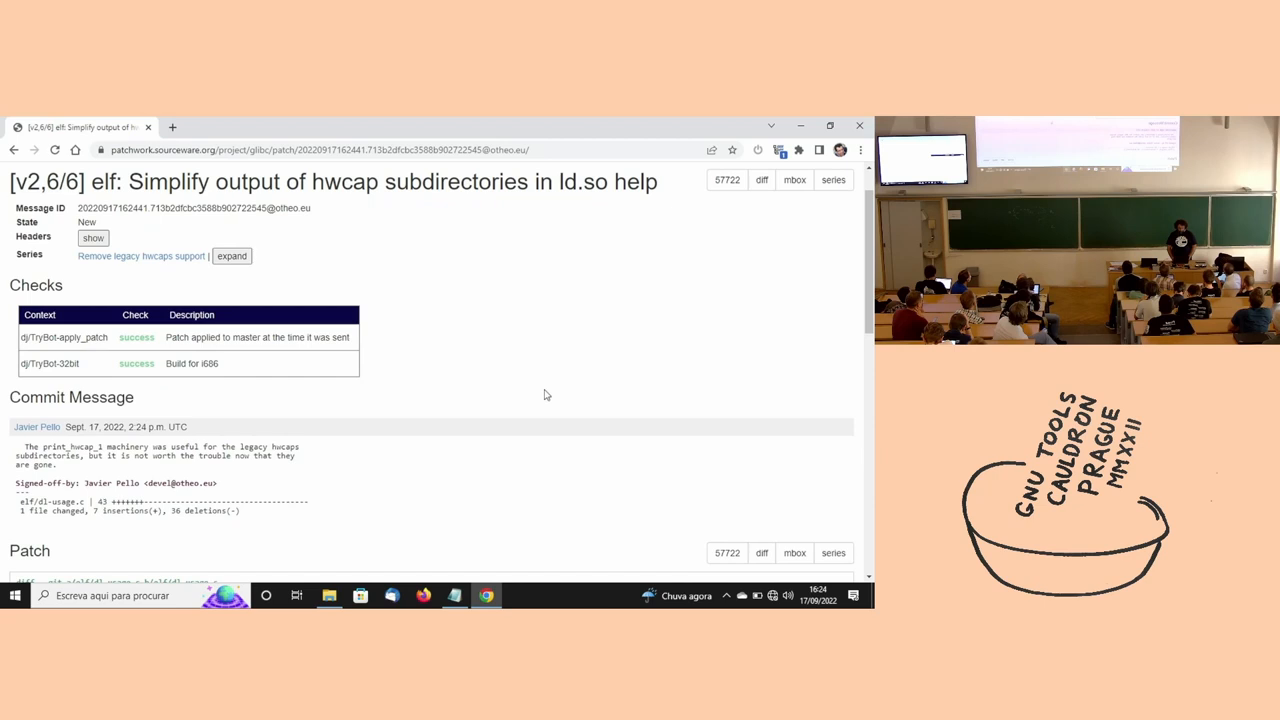
scroll(down, 3)
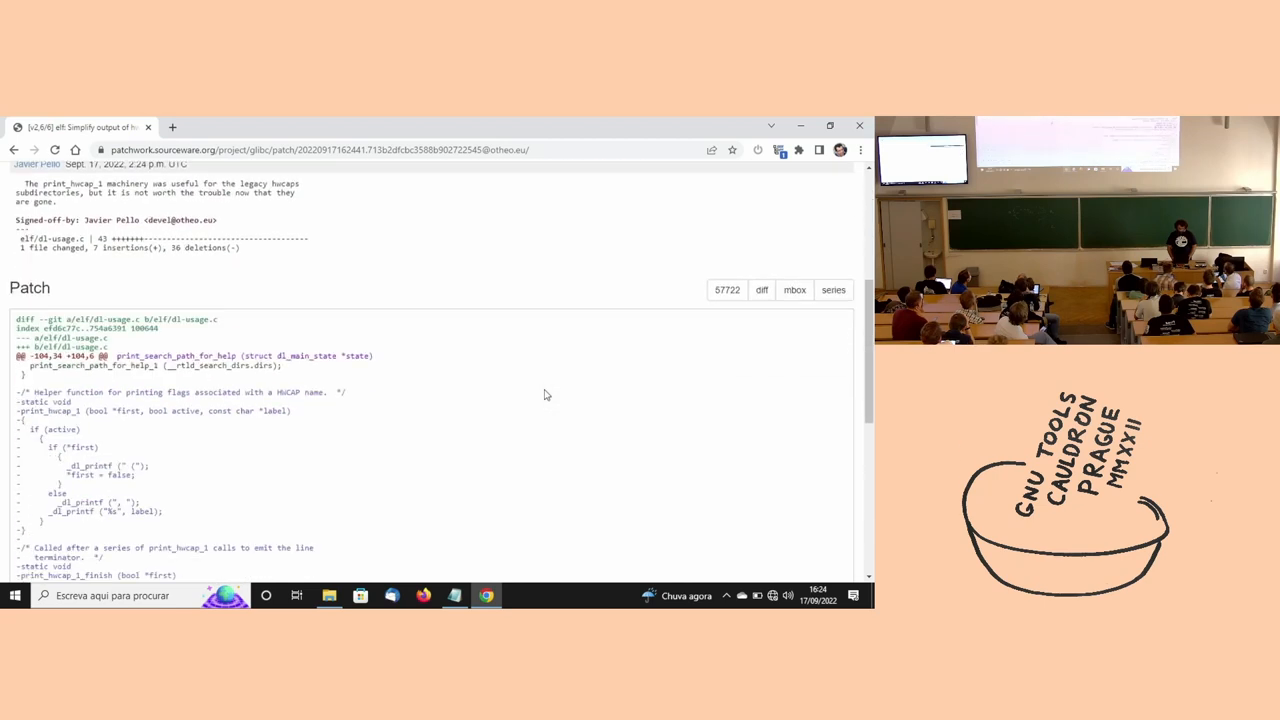
scroll(down, 3)
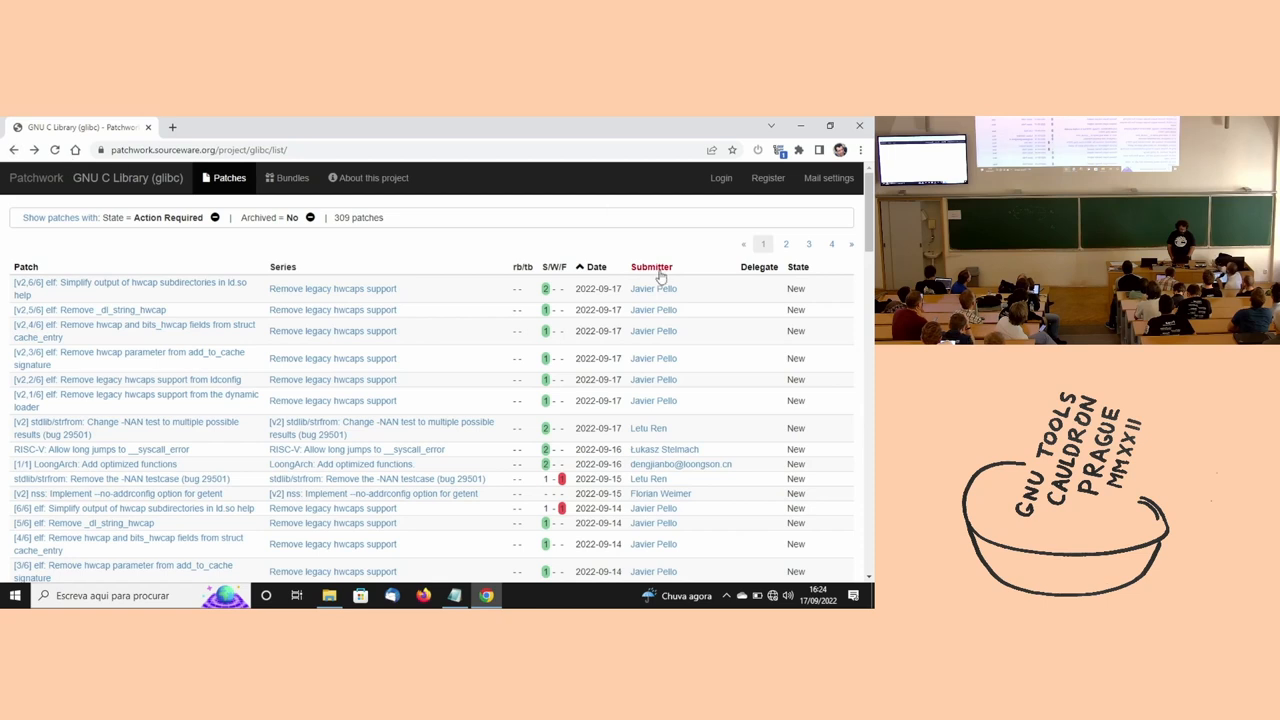
Filter to Florian Weimer's '[v2] nss: Implement --no-addrconfig option for getent' series.
scroll(down, 3)
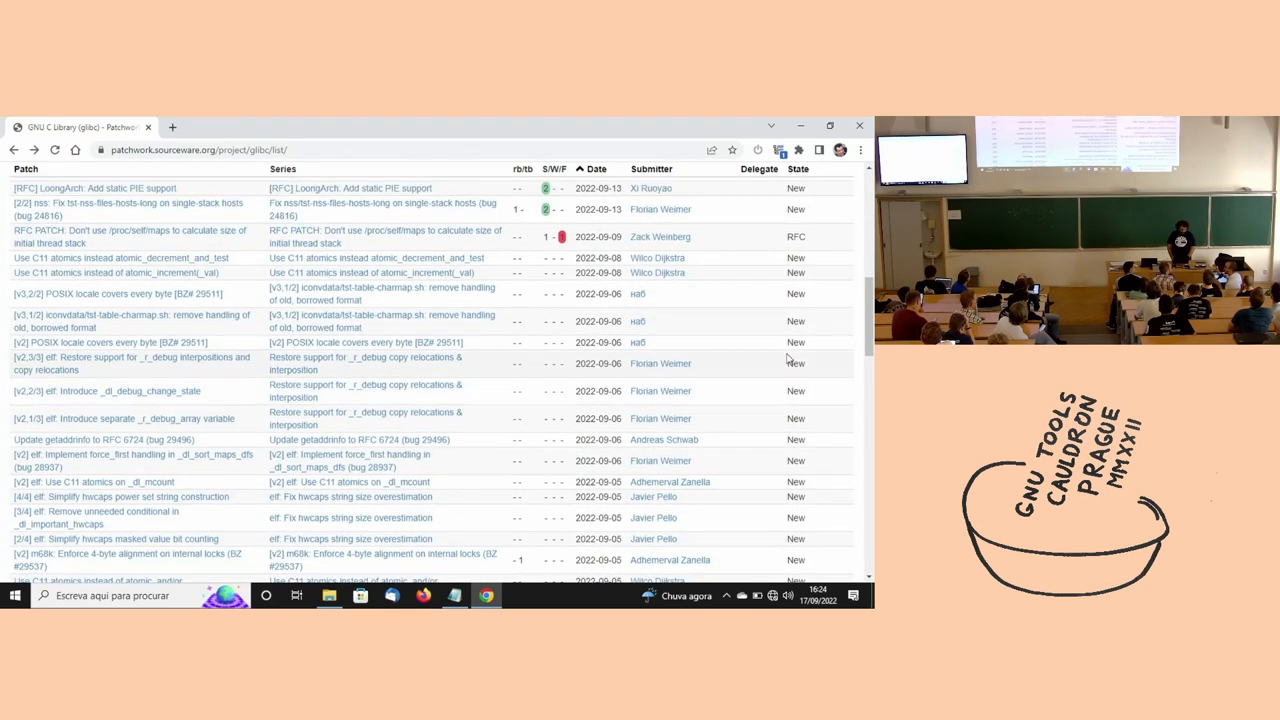
scroll(down, 3)
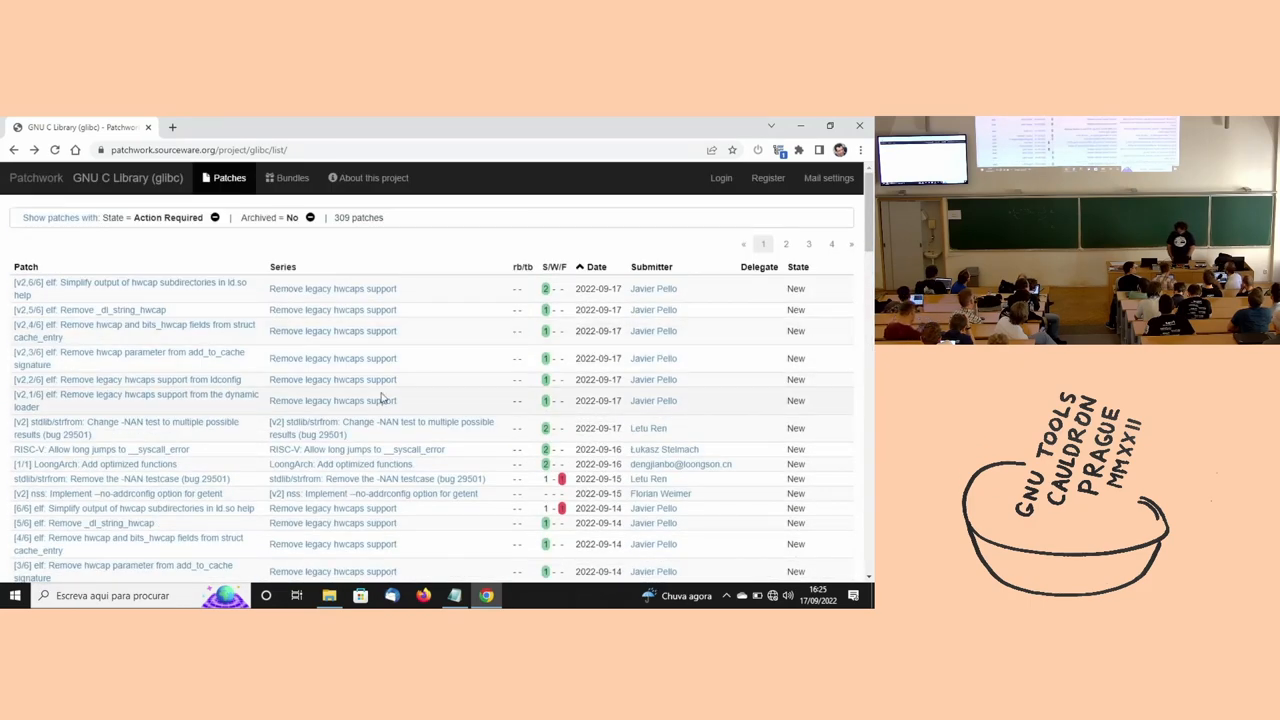
mouse_move(324, 478)
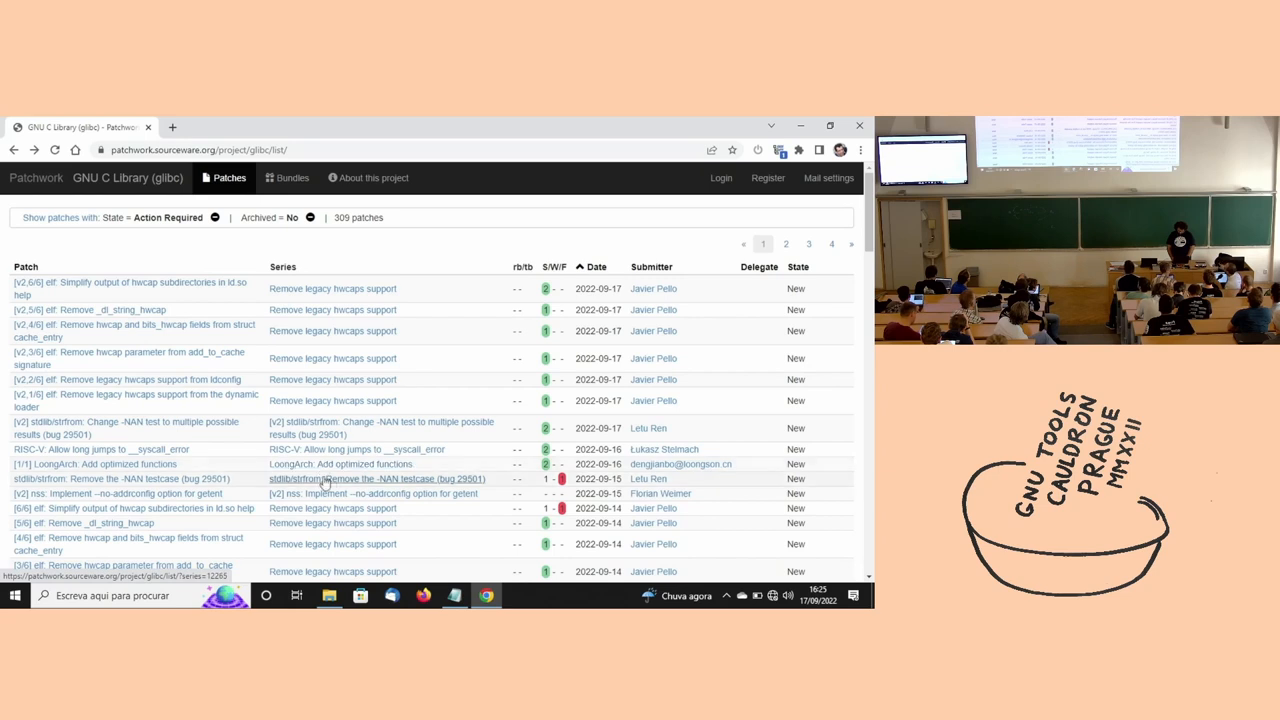
scroll(down, 3)
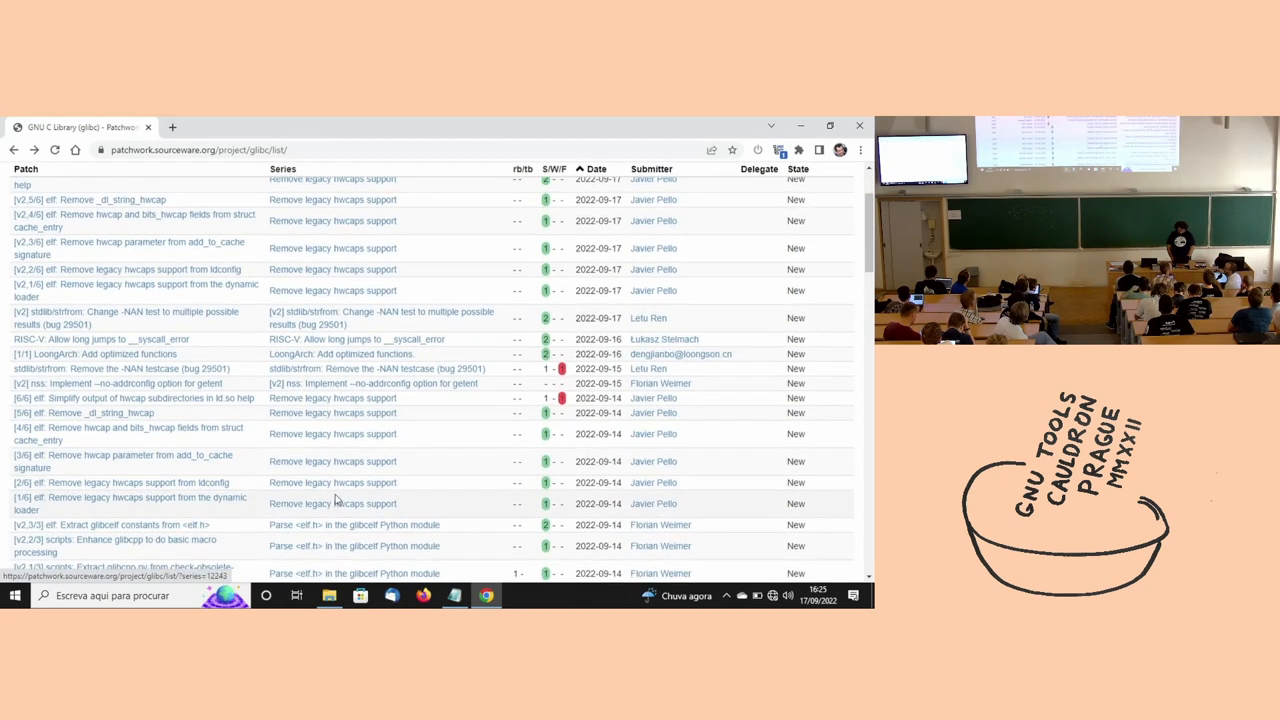
scroll(down, 3)
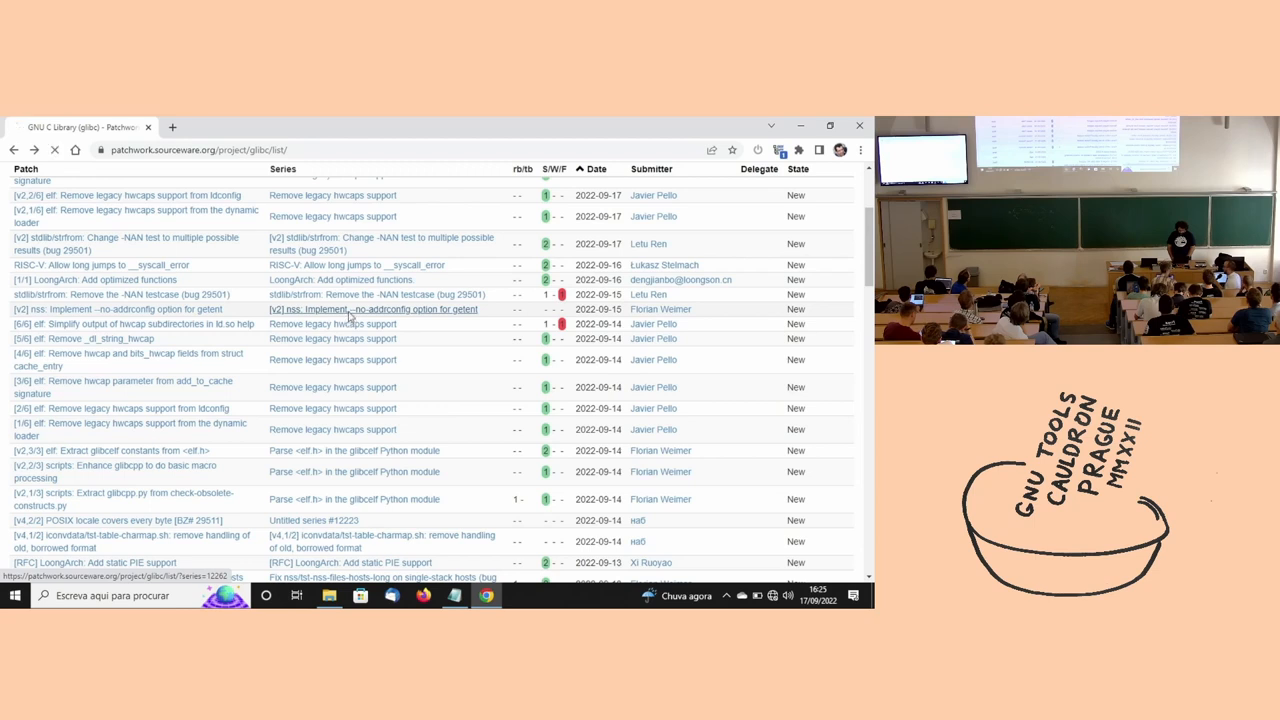
click(380, 308)
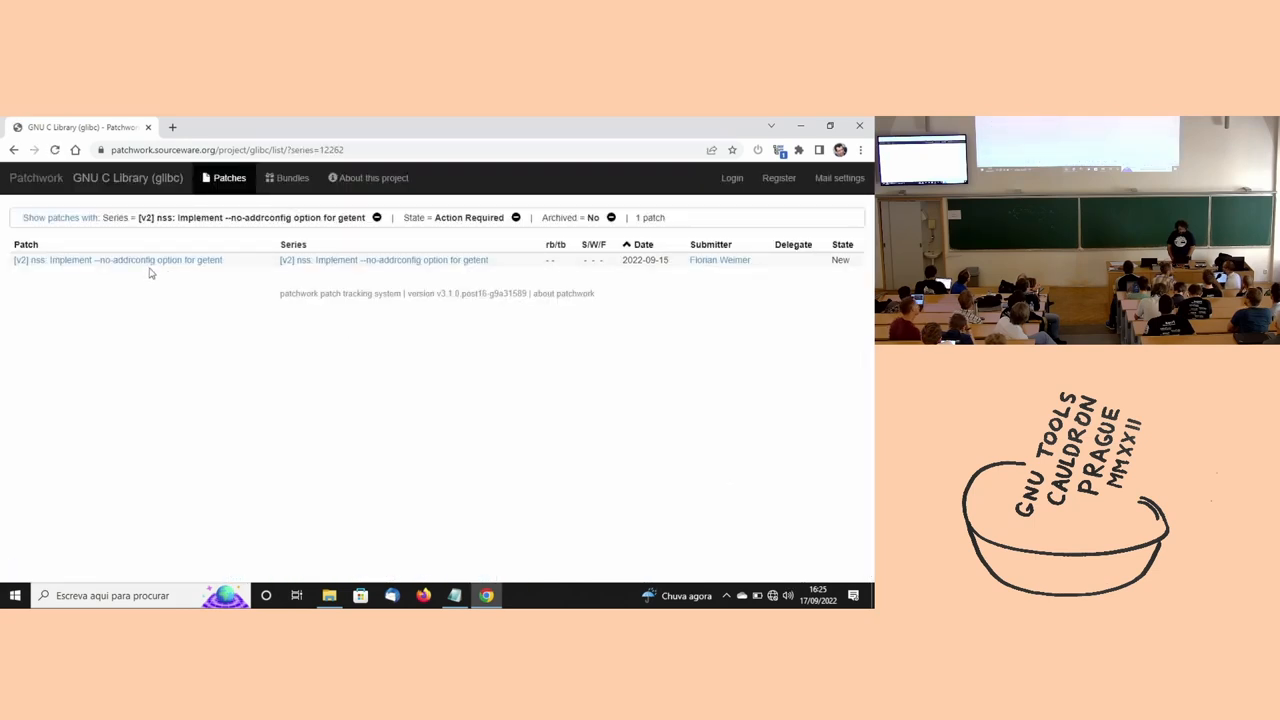
Return to the full action-required glibc patch list.
click(104, 260)
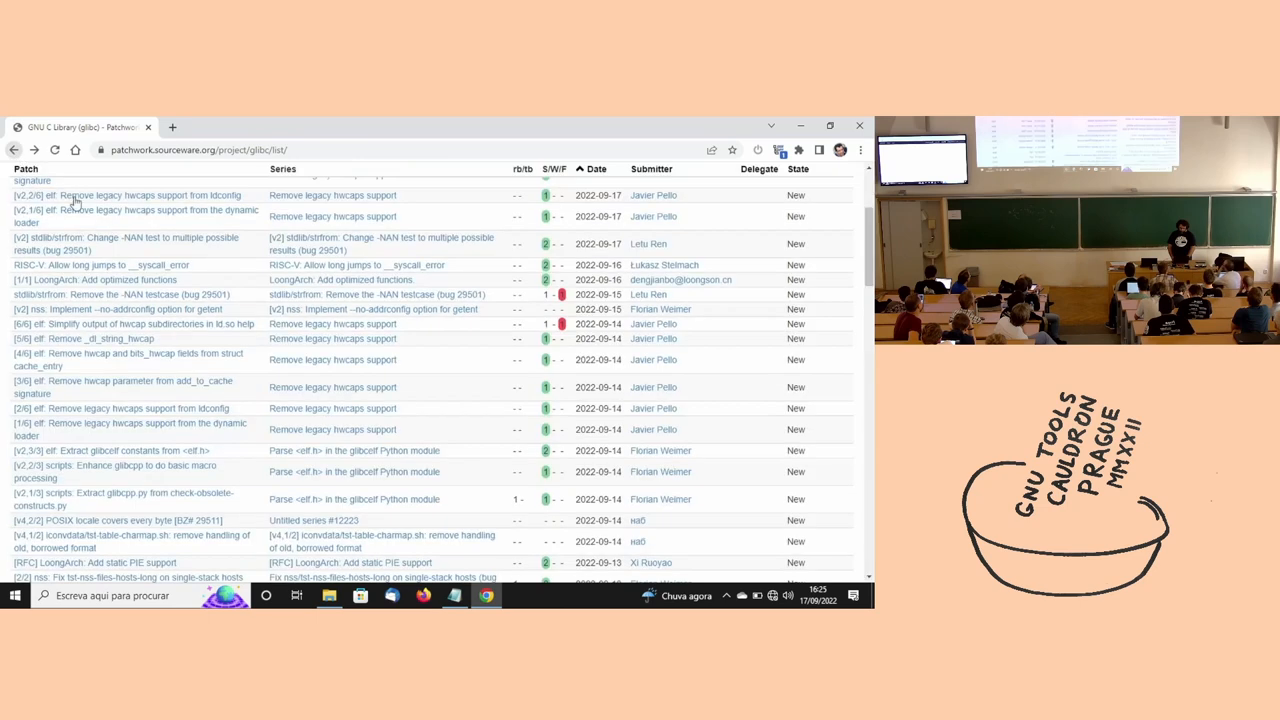
mouse_move(560, 280)
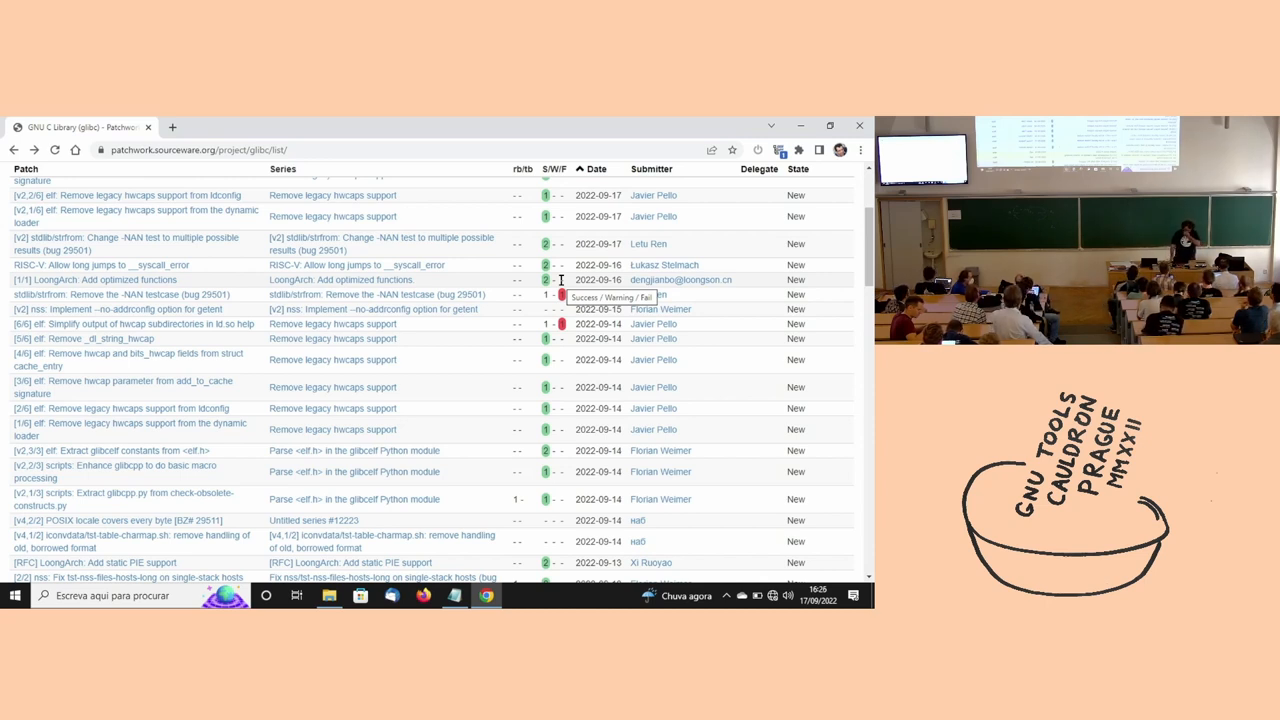
Switch back to the Notepad talk notes on patch review, tracking and pre-commit testing.
click(454, 596)
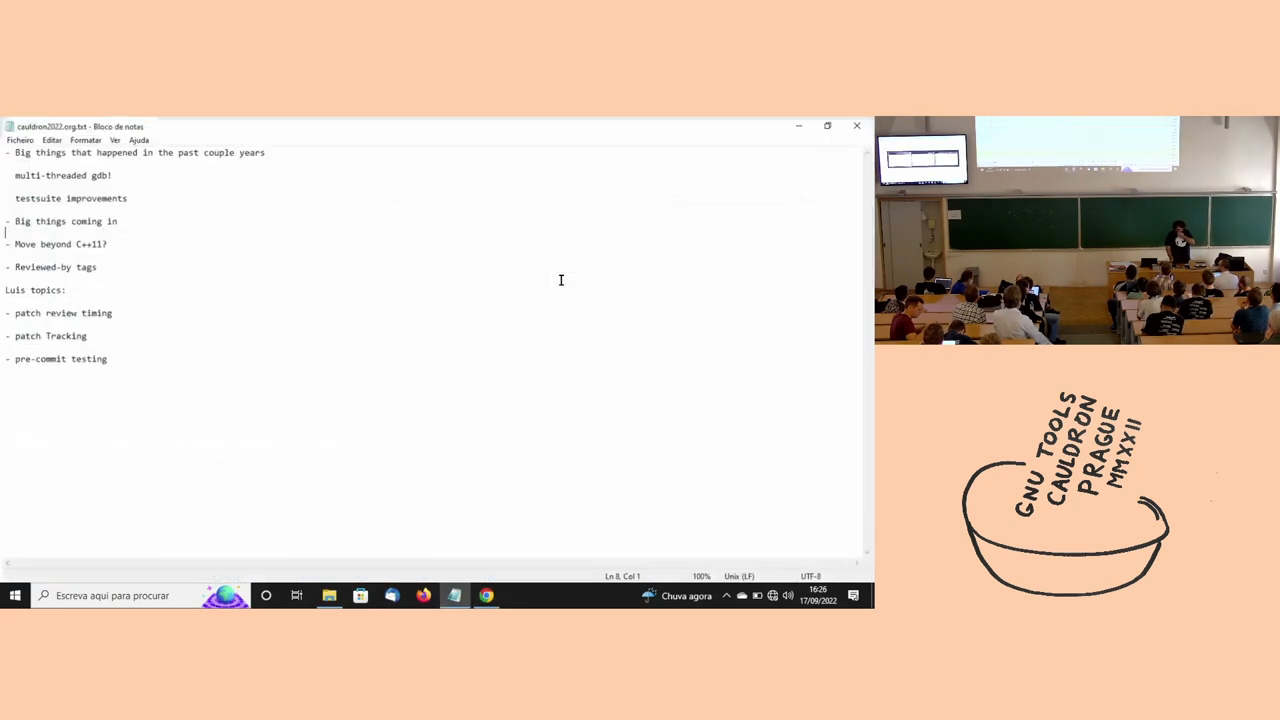